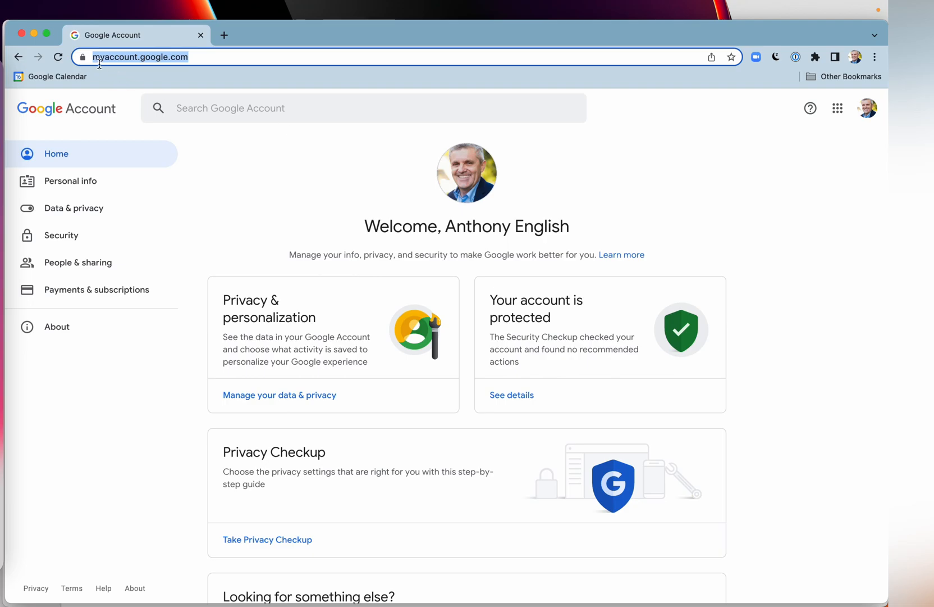
pyautogui.moveTo(837, 108)
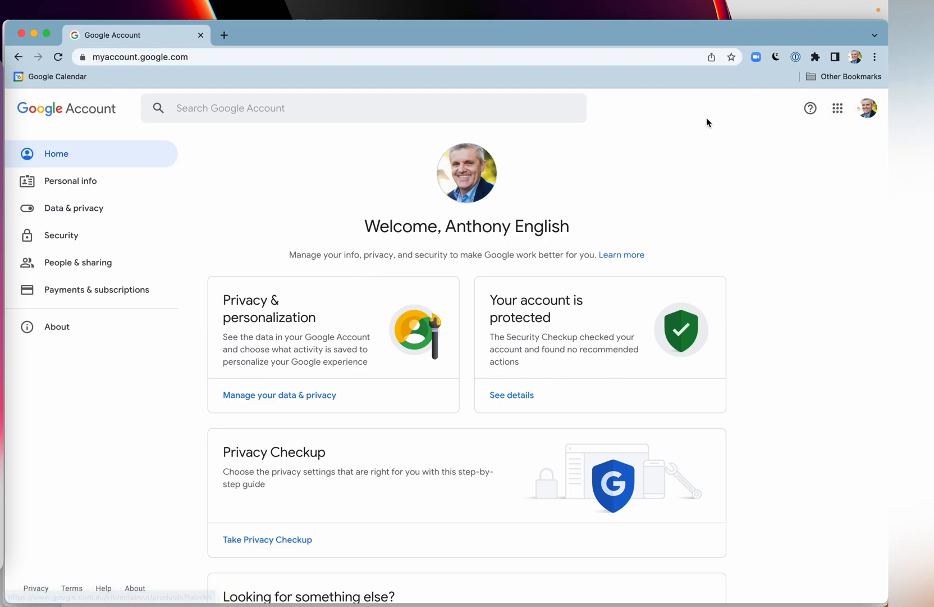
pyautogui.moveTo(821, 146)
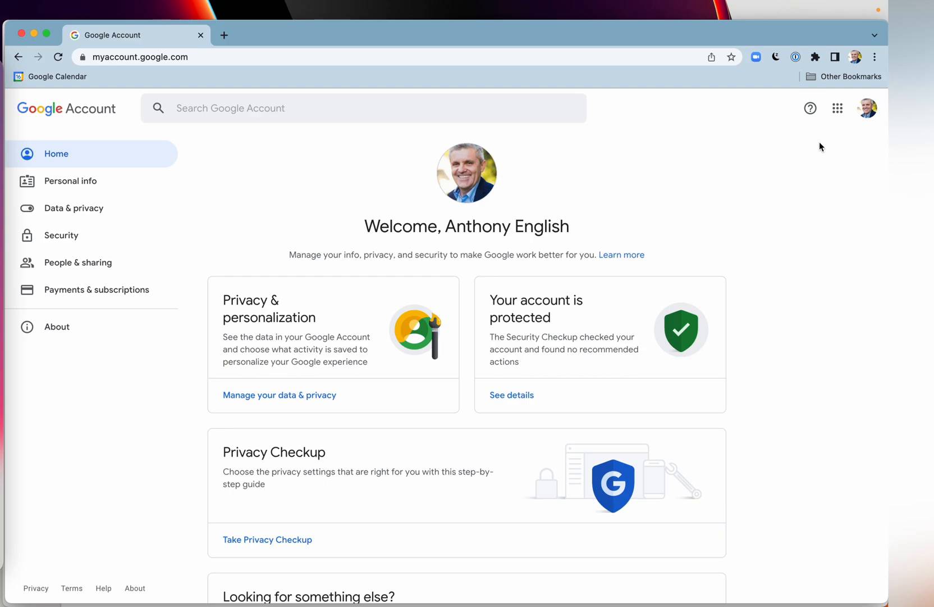
pyautogui.moveTo(61, 157)
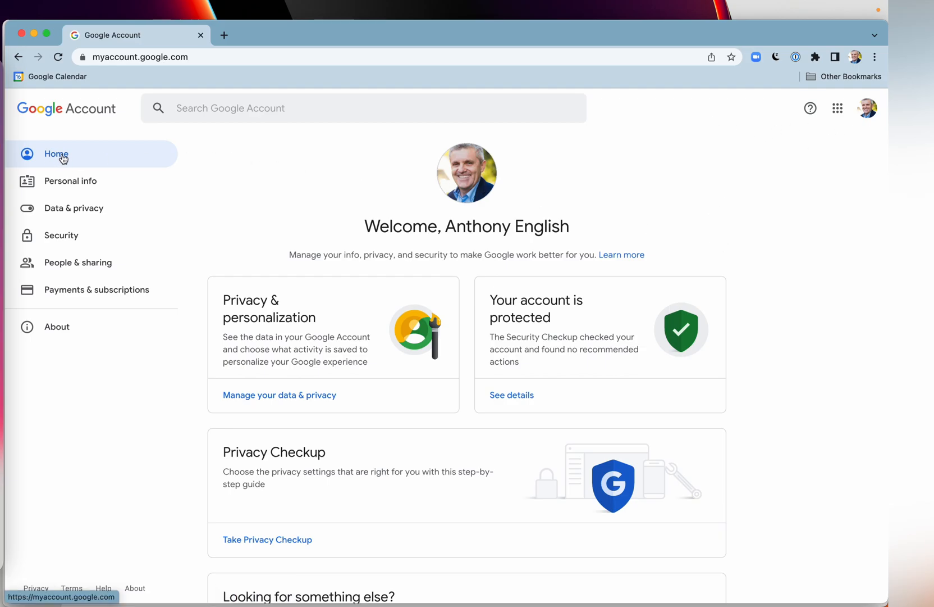
# Step: Go to the Data & privacy section of the Google Account
pyautogui.scroll(-3)
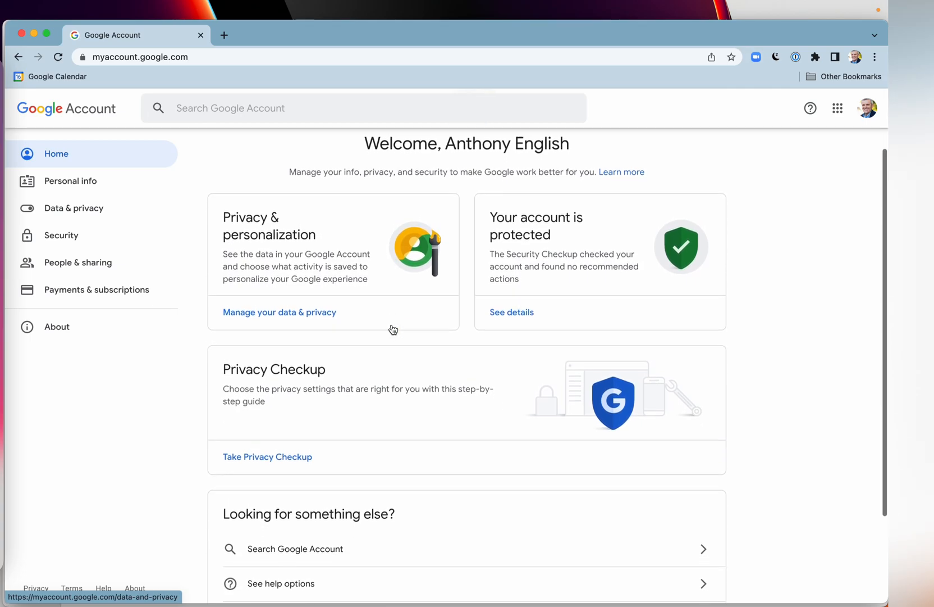
pyautogui.scroll(-3)
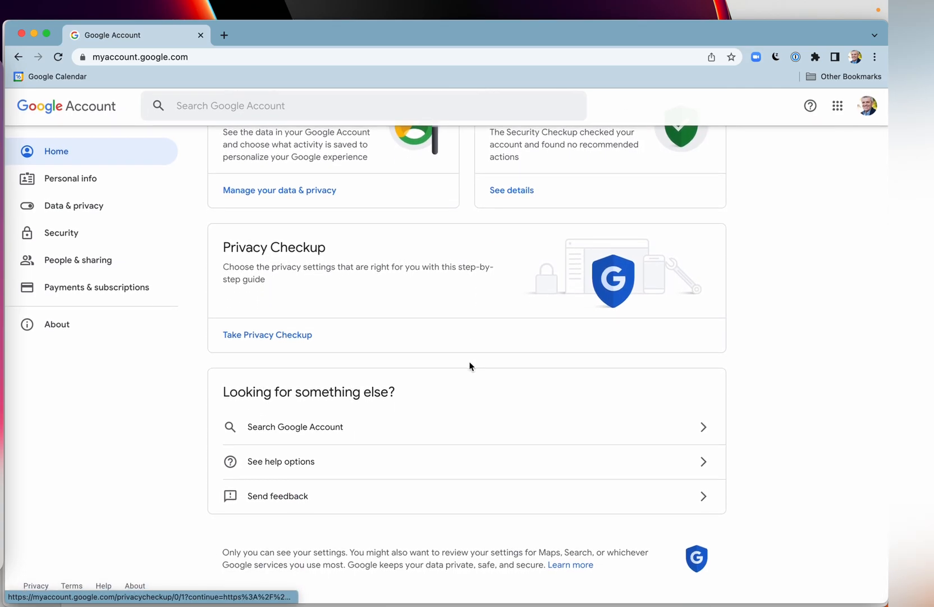
pyautogui.scroll(3)
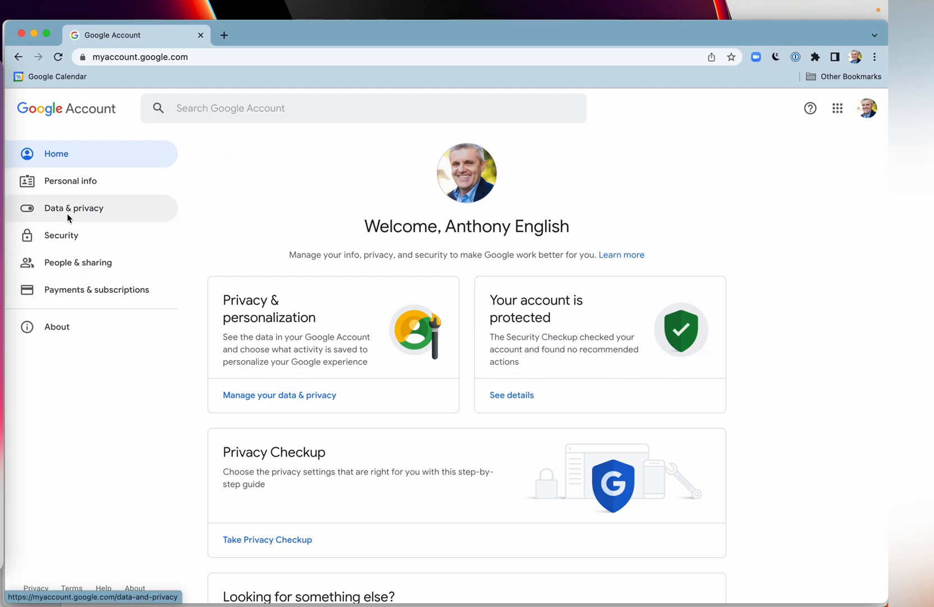
pyautogui.click(74, 208)
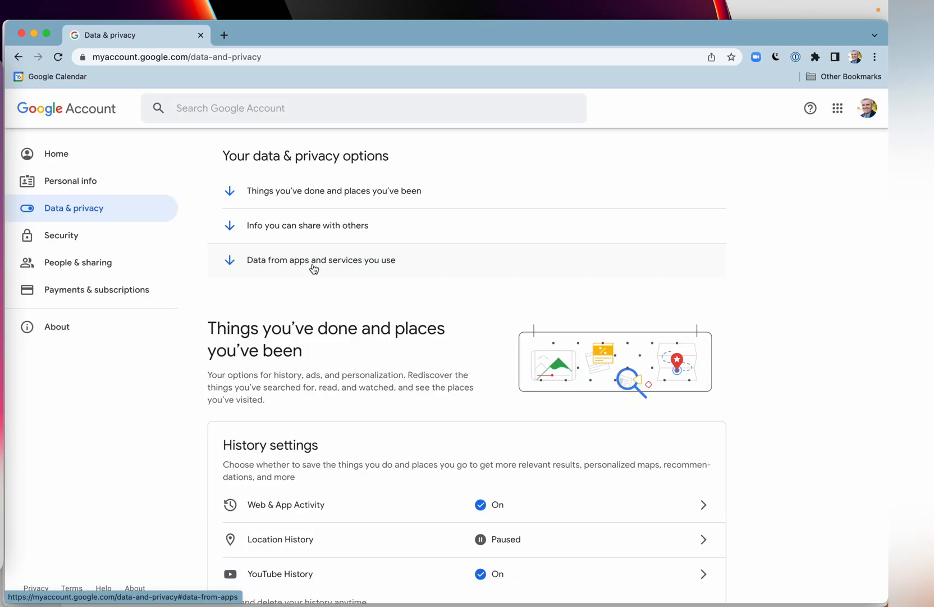
# Step: Scroll down the Data & privacy page to the Download or delete your data card
pyautogui.scroll(-3)
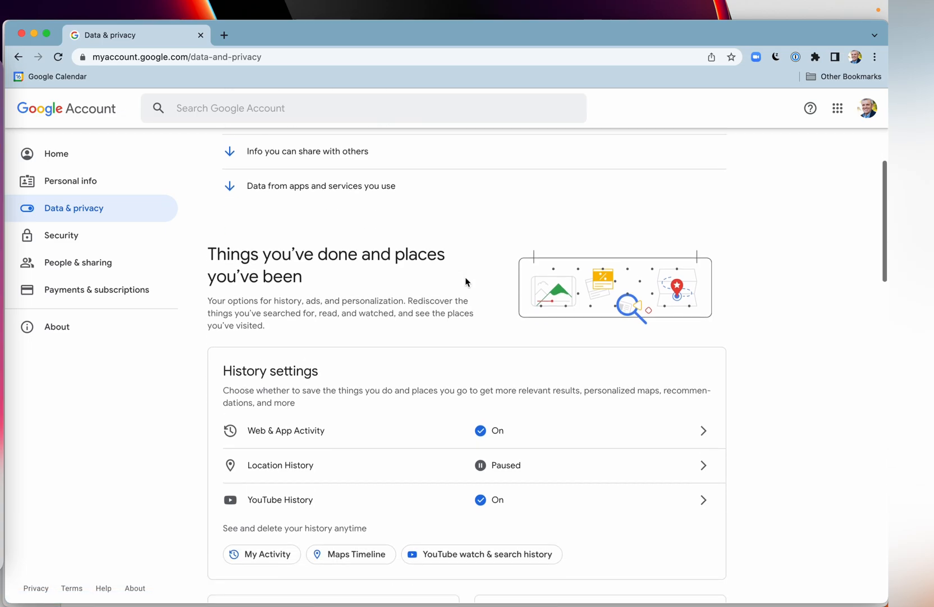
pyautogui.scroll(-3)
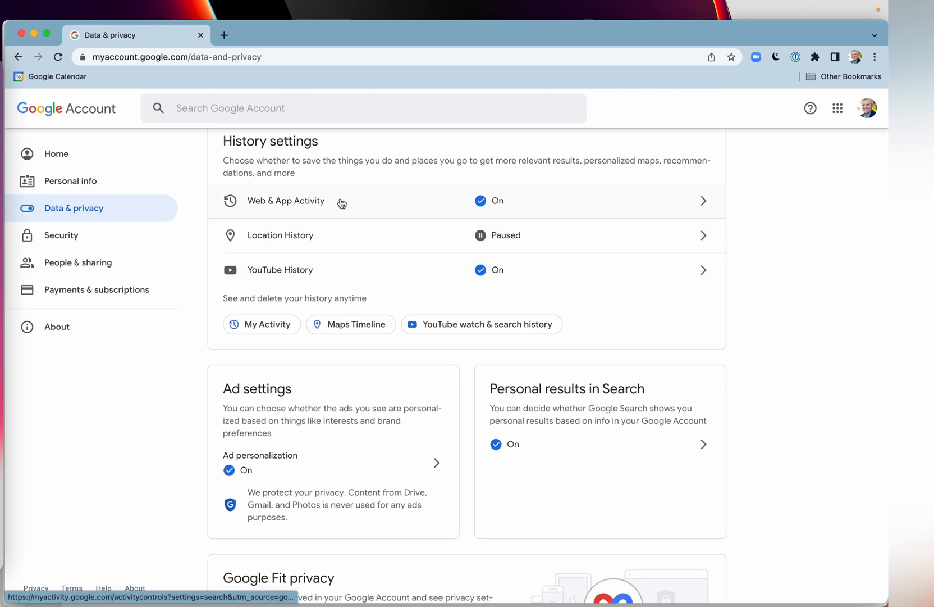
pyautogui.scroll(-3)
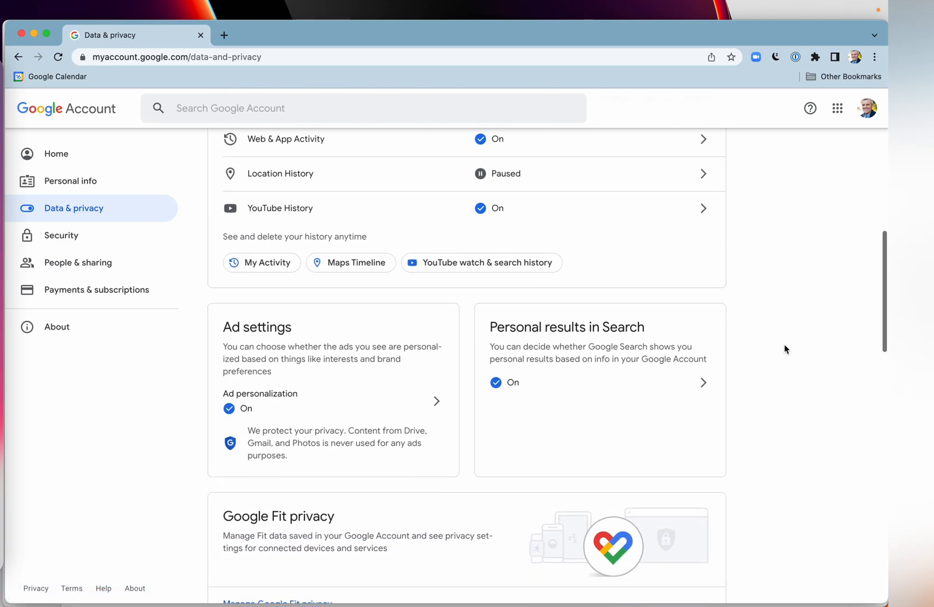
pyautogui.scroll(-3)
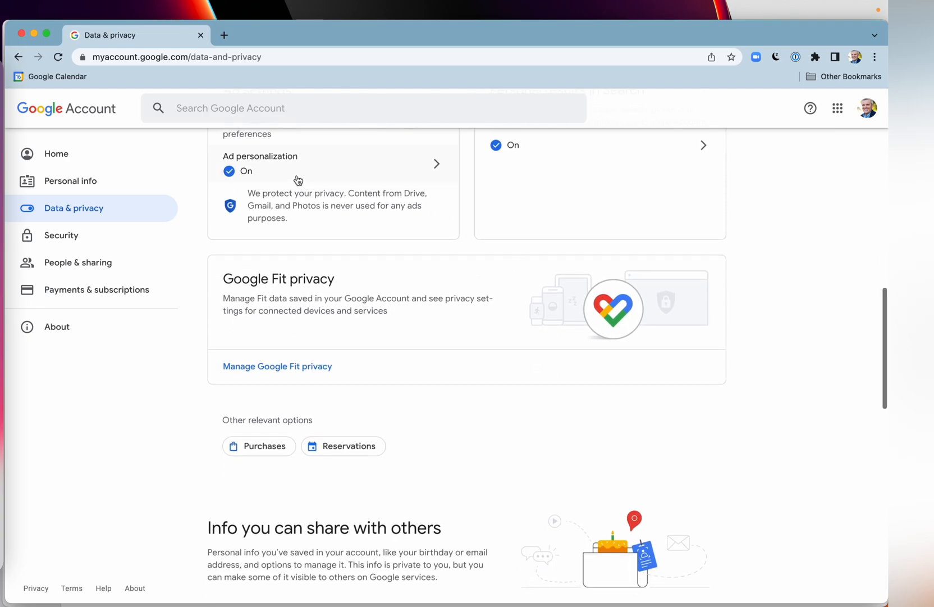
pyautogui.moveTo(356, 170)
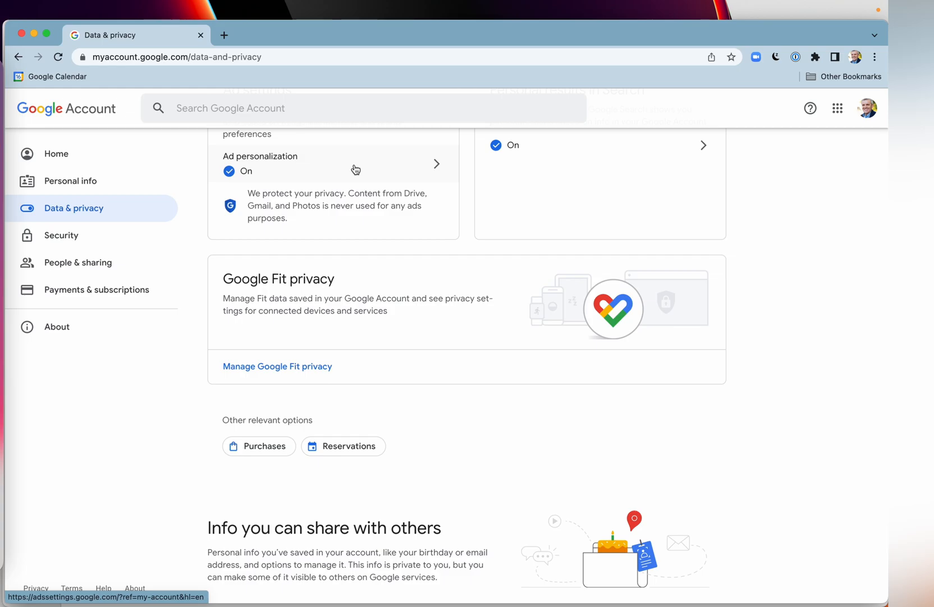
pyautogui.moveTo(368, 344)
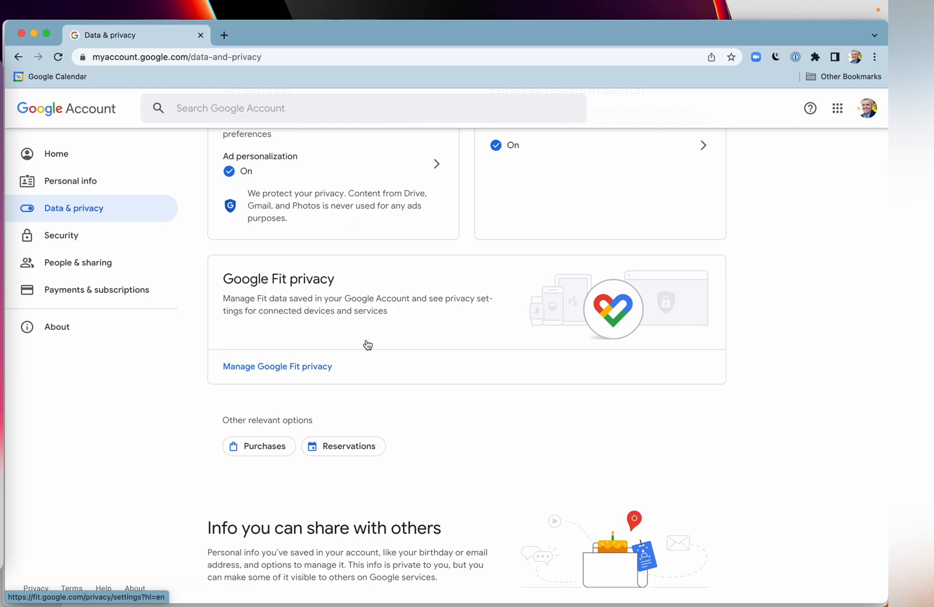
pyautogui.scroll(-3)
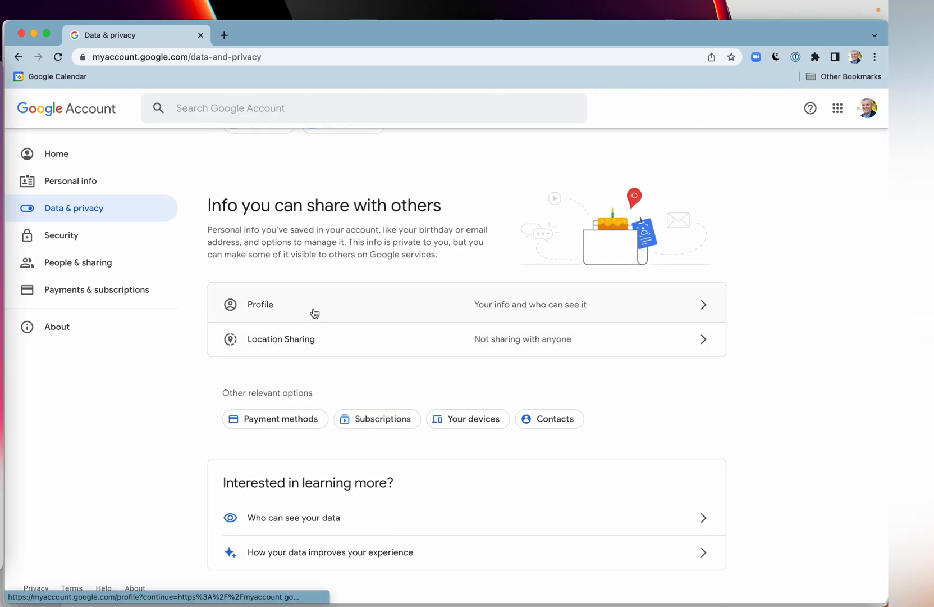
pyautogui.moveTo(459, 308)
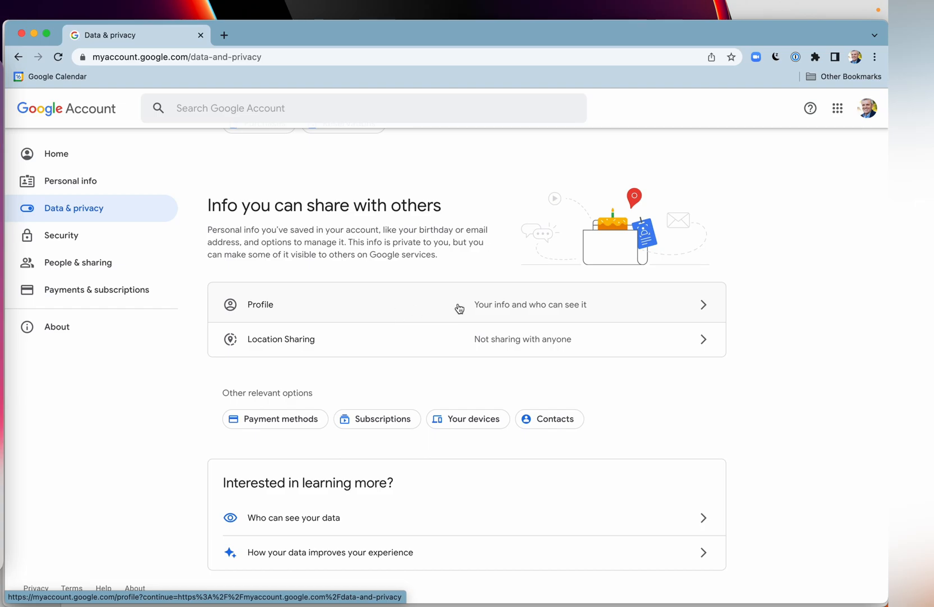
pyautogui.moveTo(570, 345)
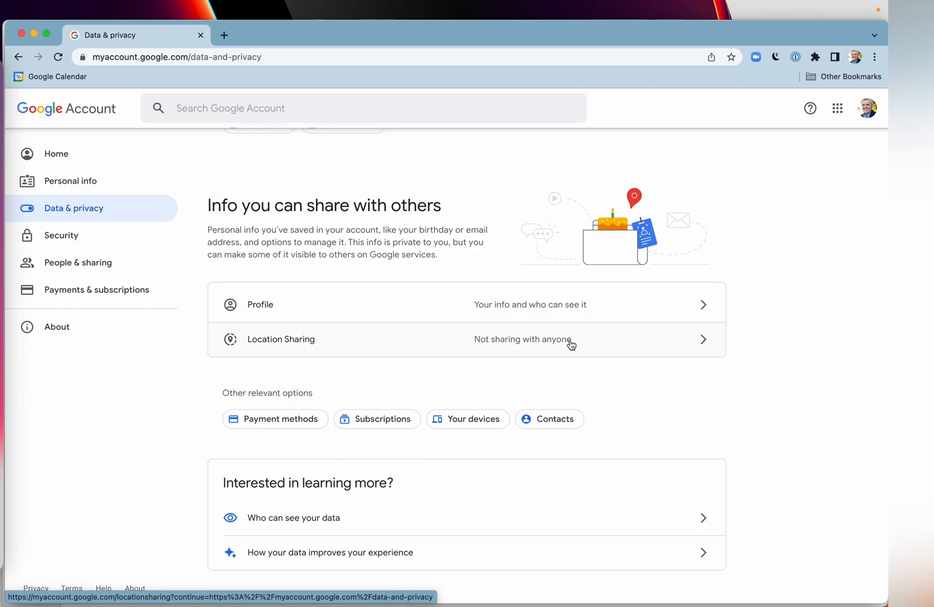
pyautogui.moveTo(745, 368)
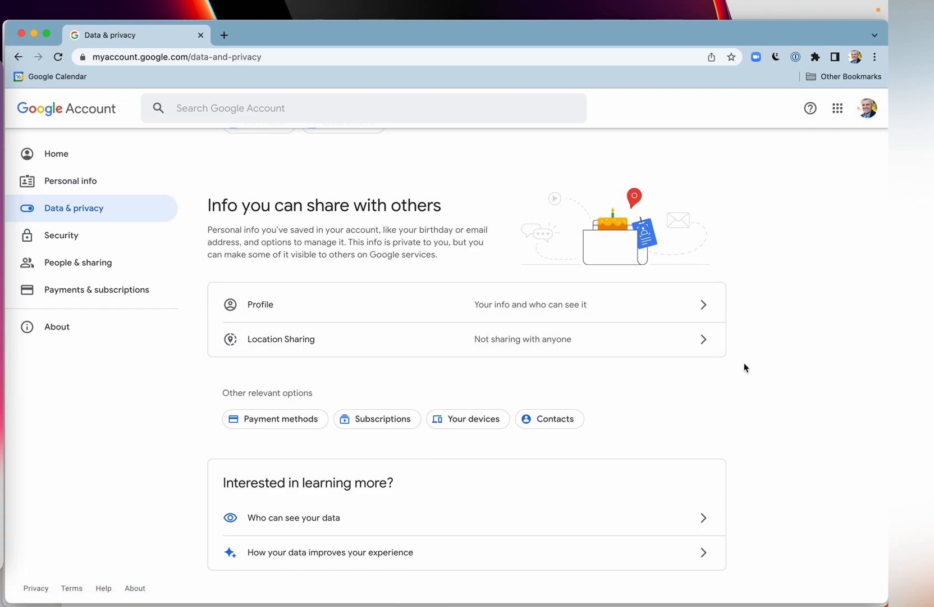
pyautogui.scroll(-3)
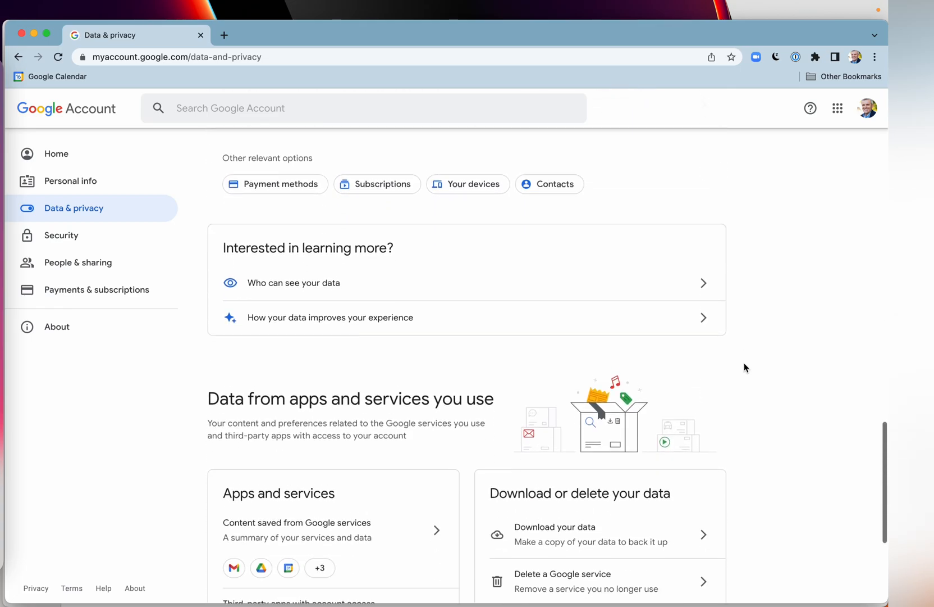
pyautogui.scroll(-3)
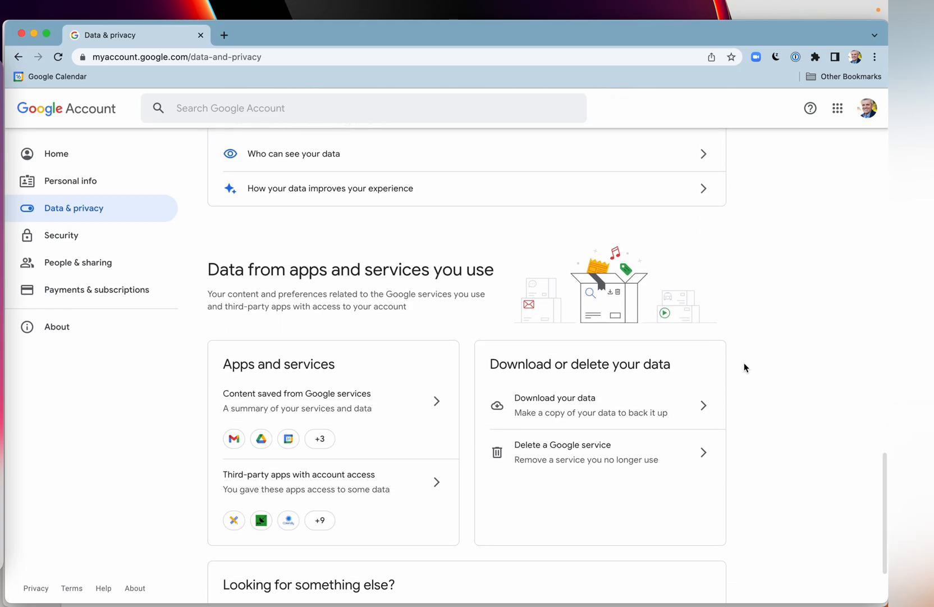
pyautogui.moveTo(556, 396)
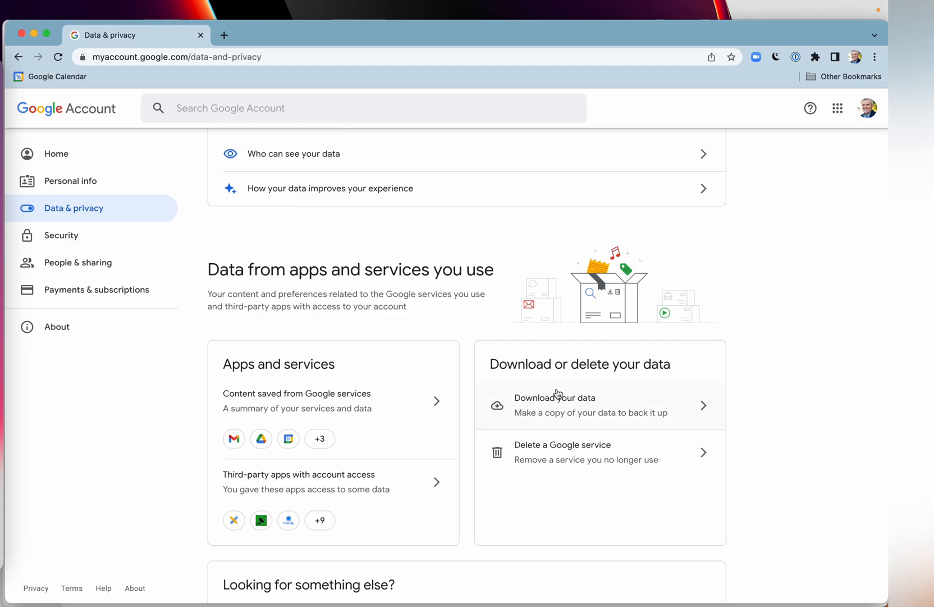
pyautogui.moveTo(562, 463)
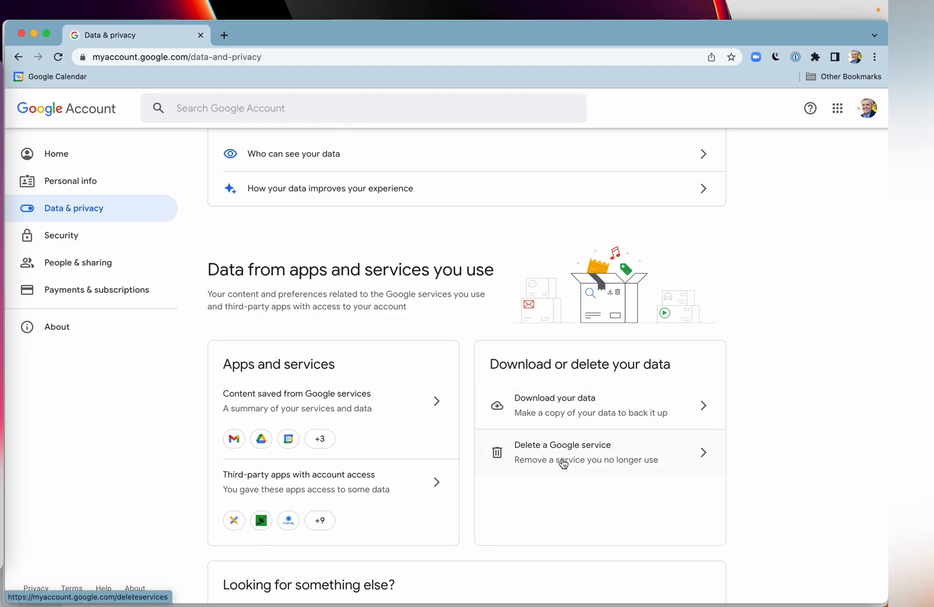
pyautogui.scroll(-3)
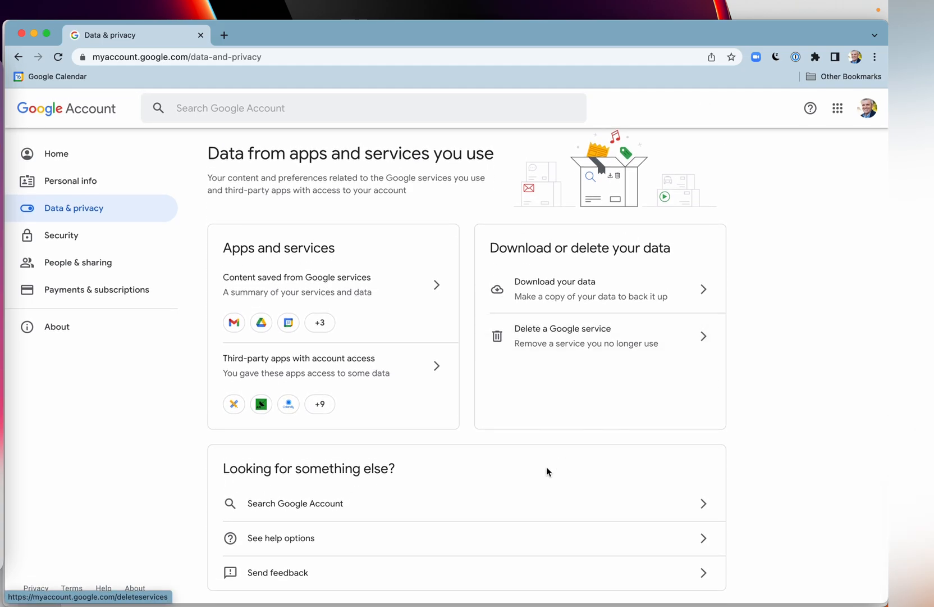
pyautogui.moveTo(512, 455)
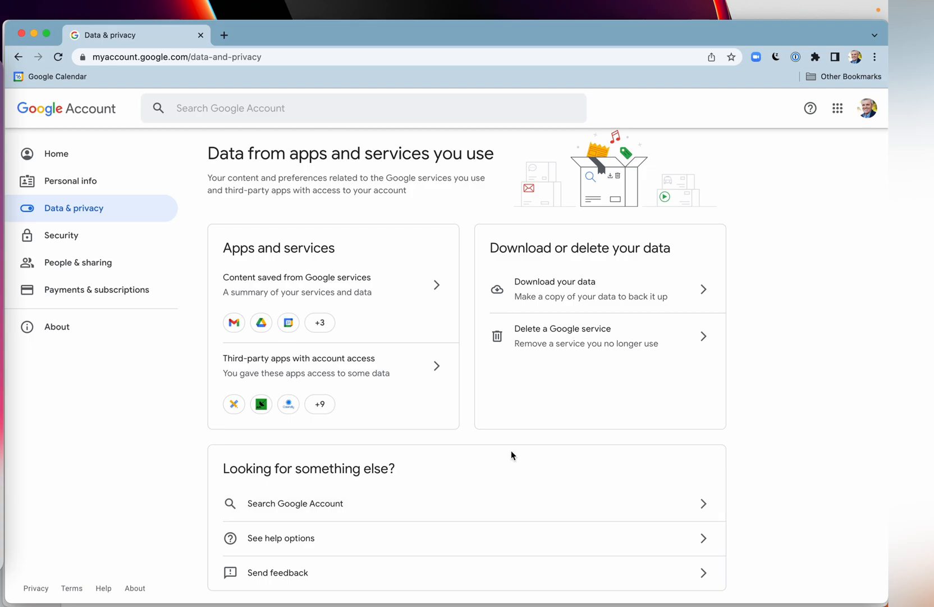
pyautogui.scroll(3)
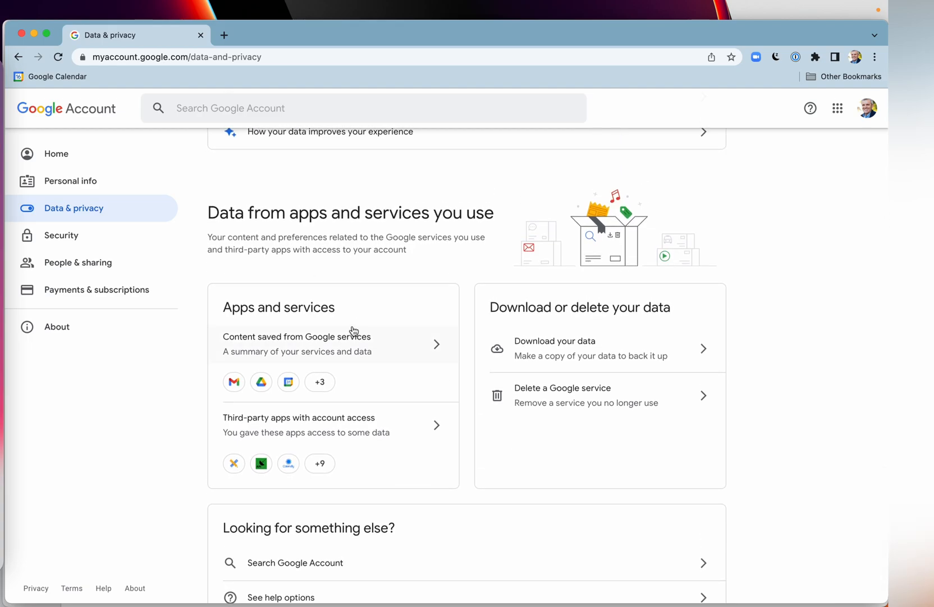
pyautogui.moveTo(578, 349)
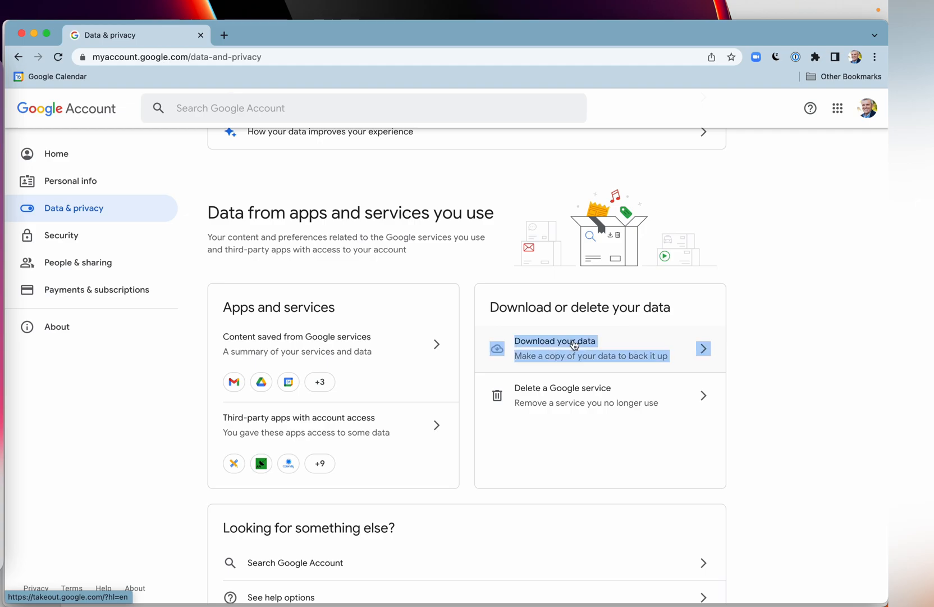
# Step: Start a new Google Takeout export and review the product list
pyautogui.click(555, 348)
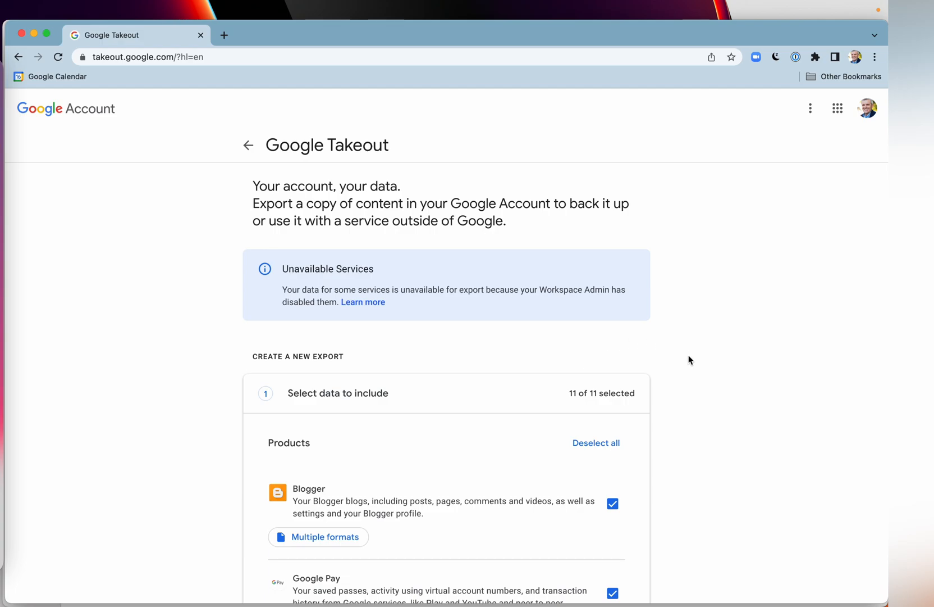
pyautogui.scroll(-3)
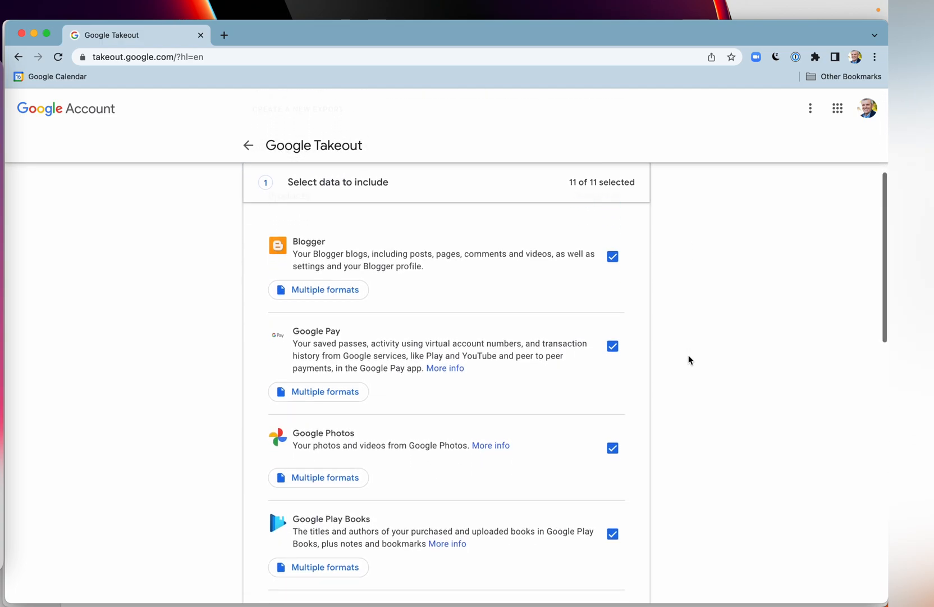
pyautogui.scroll(-3)
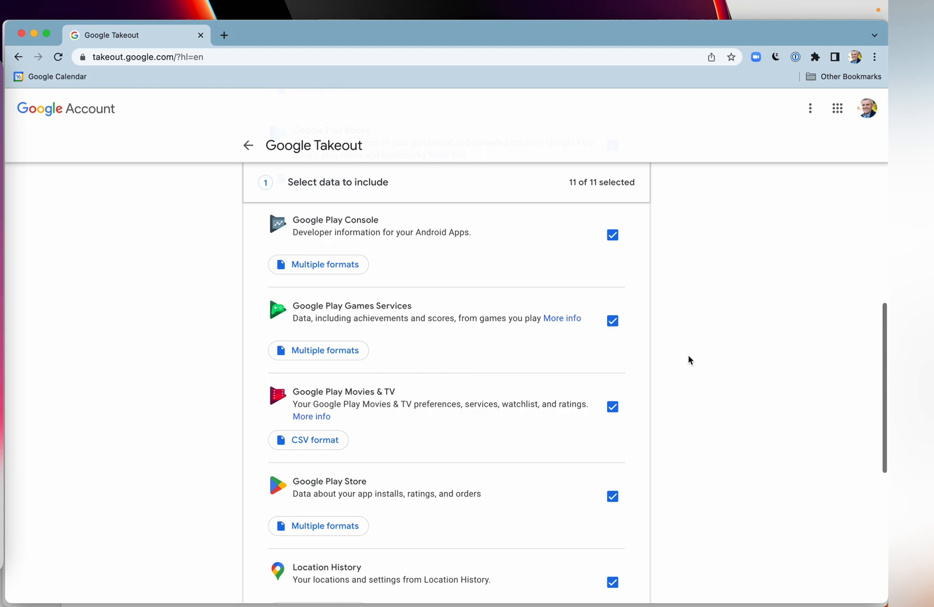
pyautogui.scroll(-3)
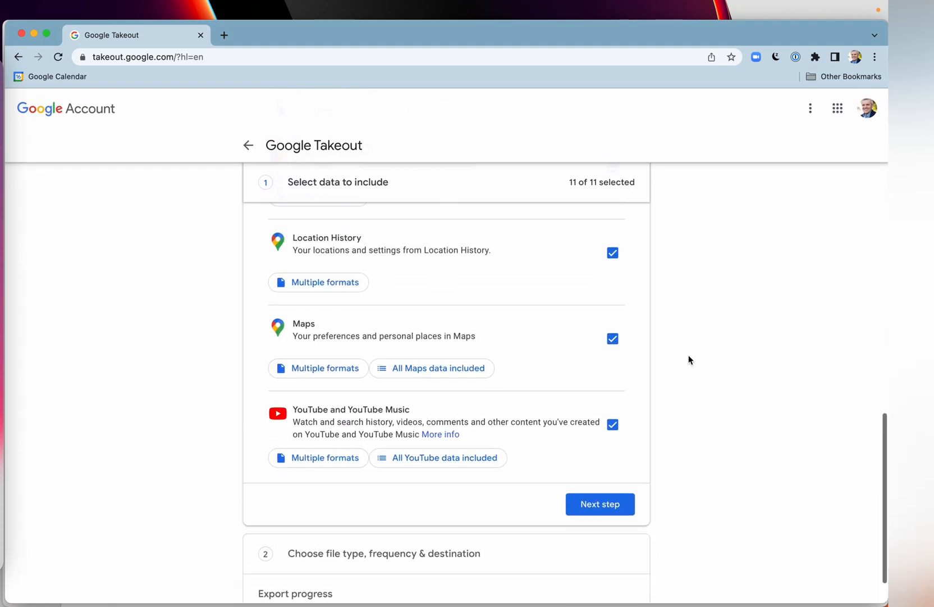
pyautogui.scroll(3)
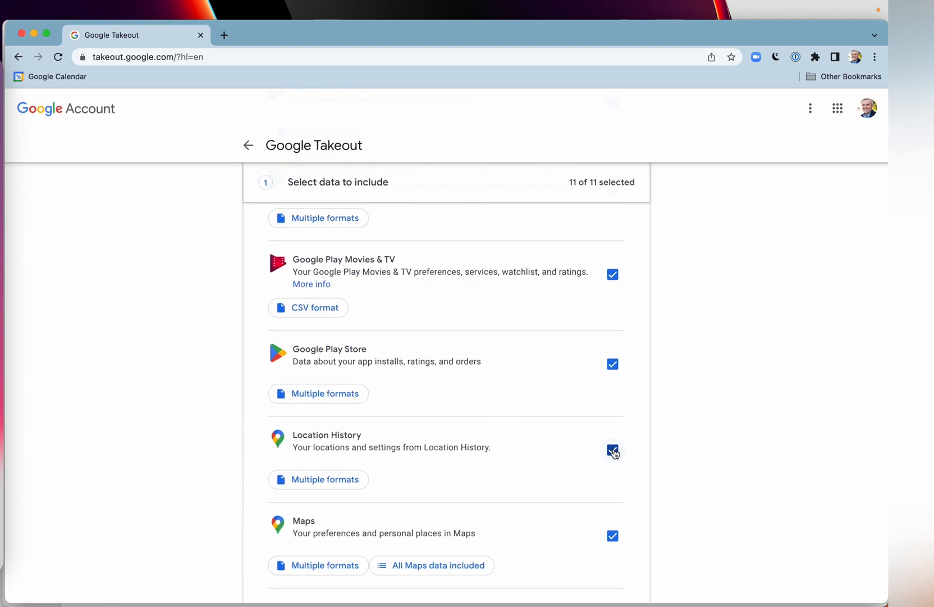
# Step: Untick and retick Google Play Store so all 11 products remain selected
pyautogui.click(612, 364)
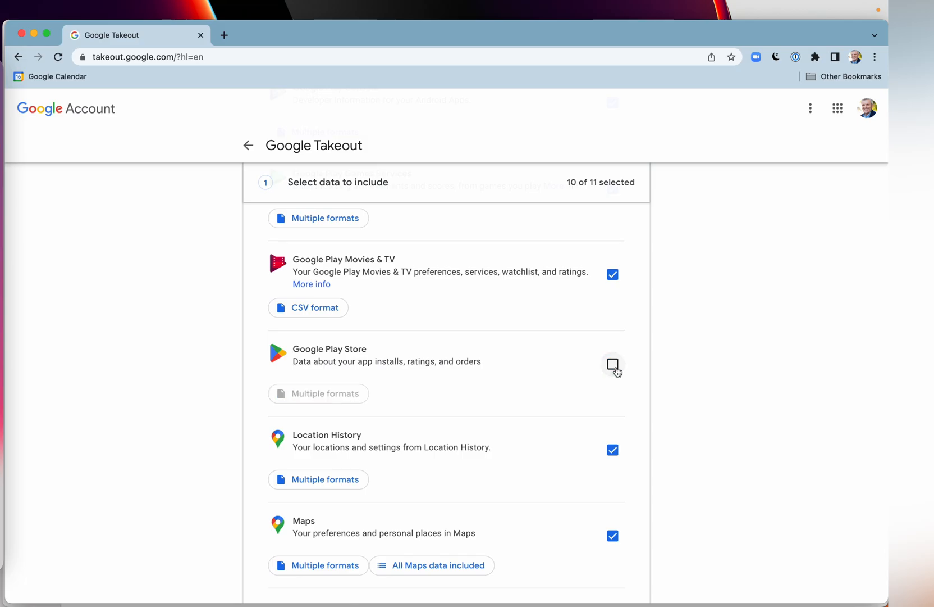
pyautogui.click(612, 365)
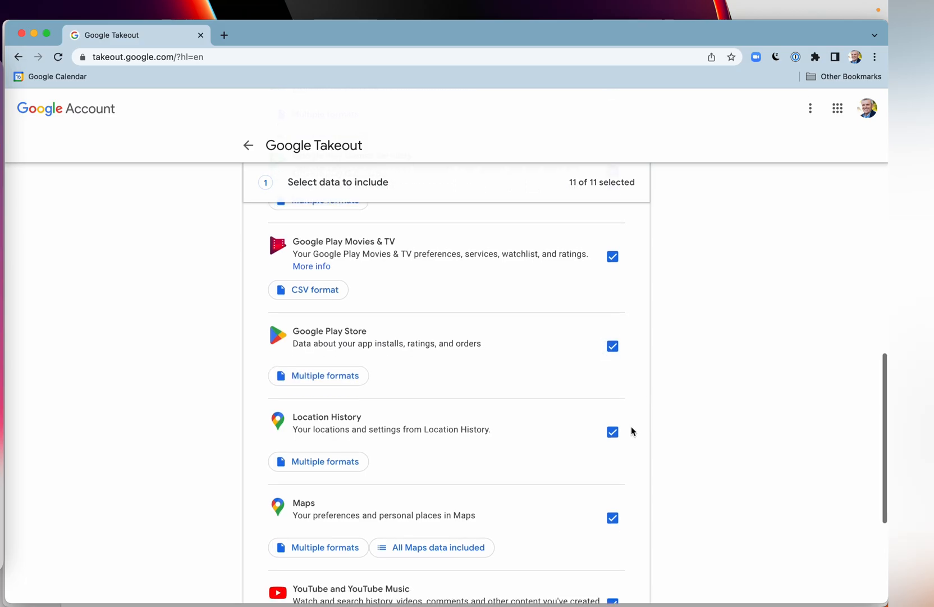
pyautogui.scroll(-3)
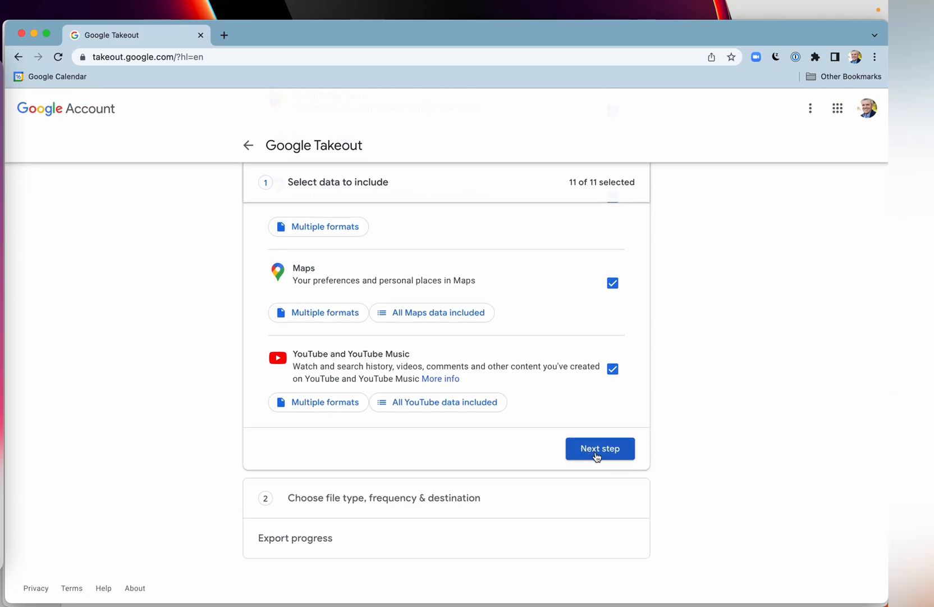
# Step: Keep email delivery, export once, .zip at 2 GB, and create the export of 11 products
pyautogui.click(599, 448)
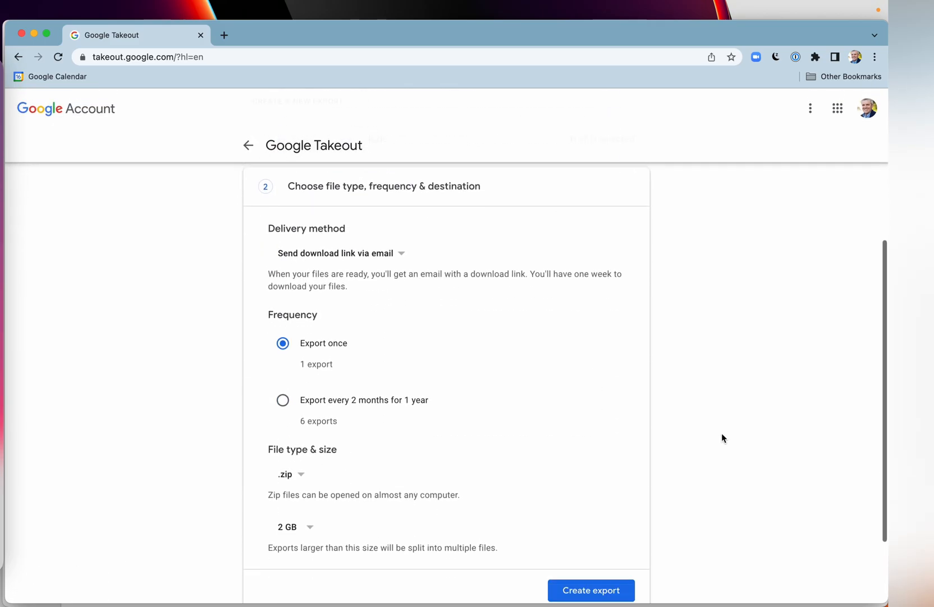
pyautogui.scroll(-3)
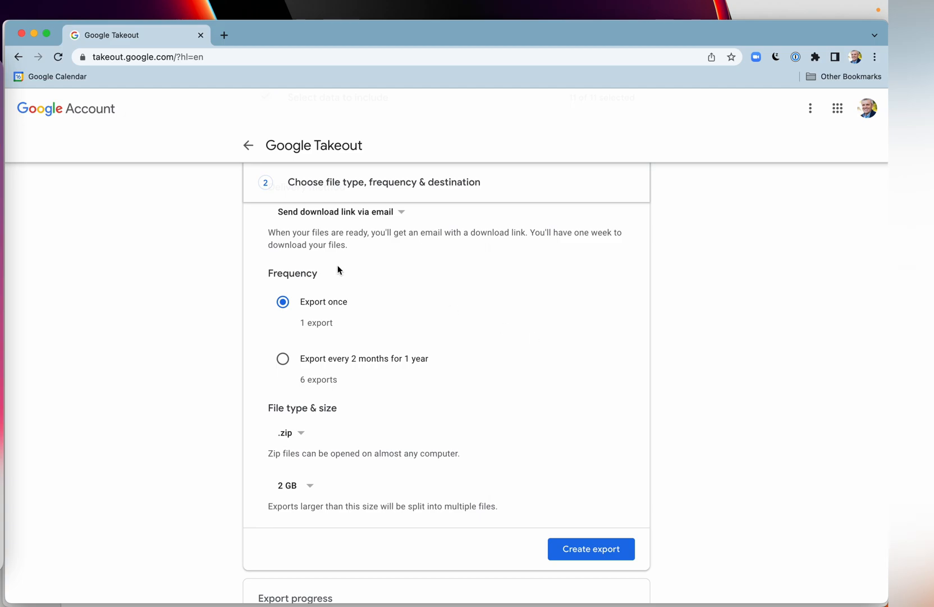
pyautogui.moveTo(366, 360)
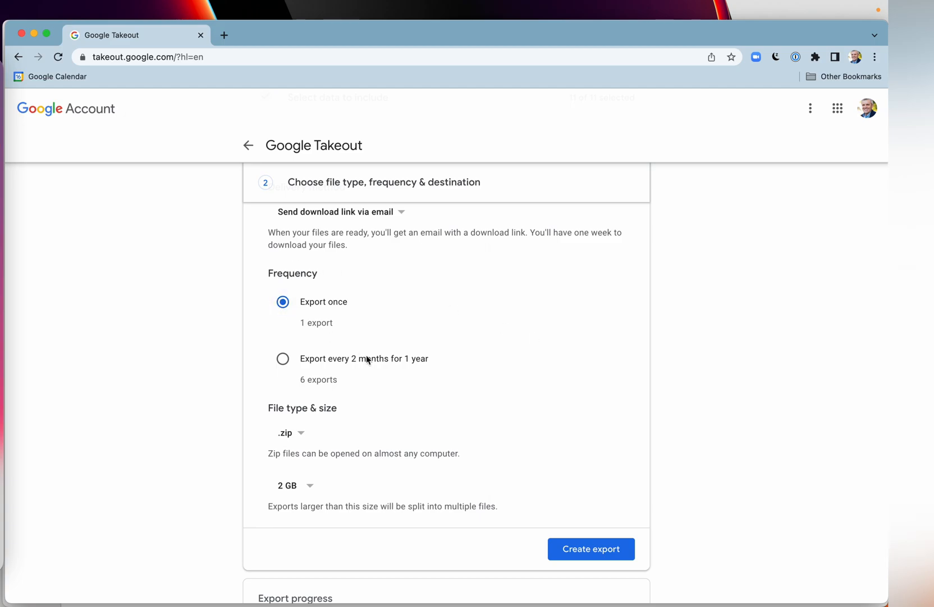
pyautogui.moveTo(397, 377)
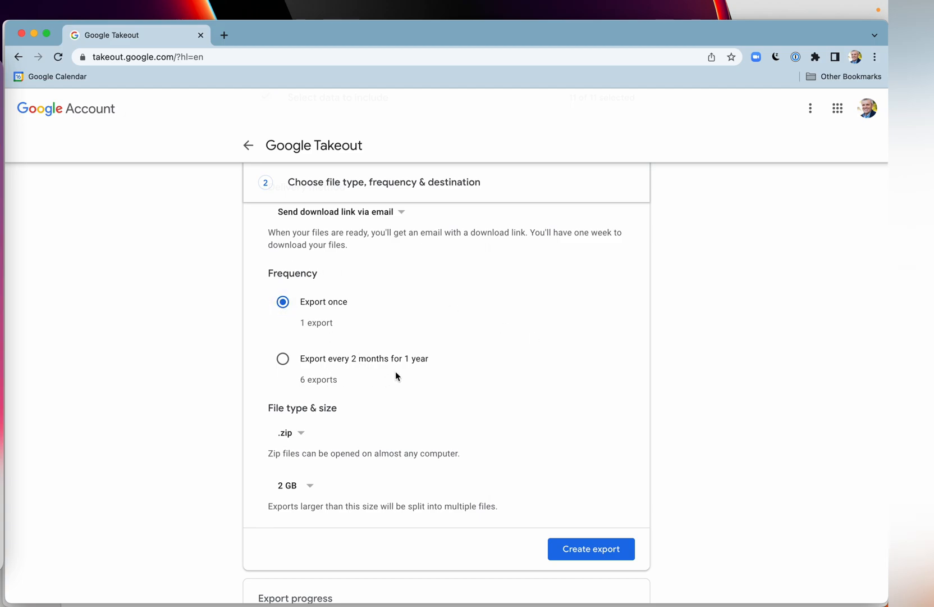
pyautogui.moveTo(419, 367)
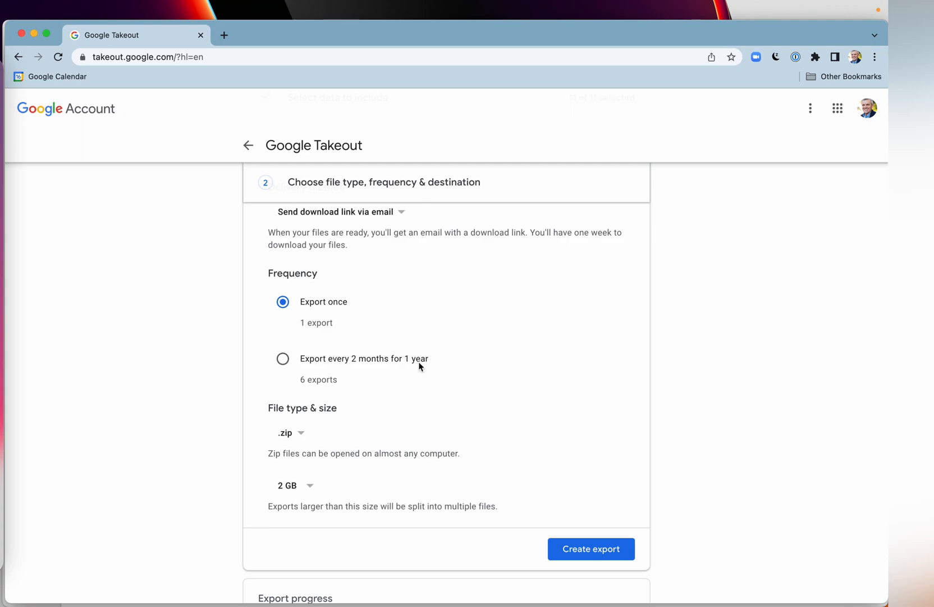
pyautogui.scroll(-3)
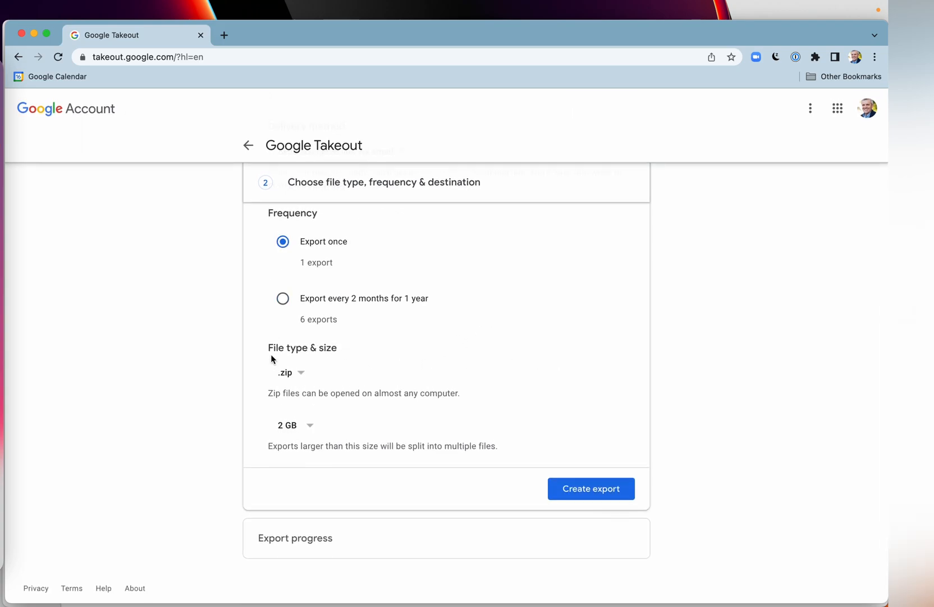
pyautogui.moveTo(339, 354)
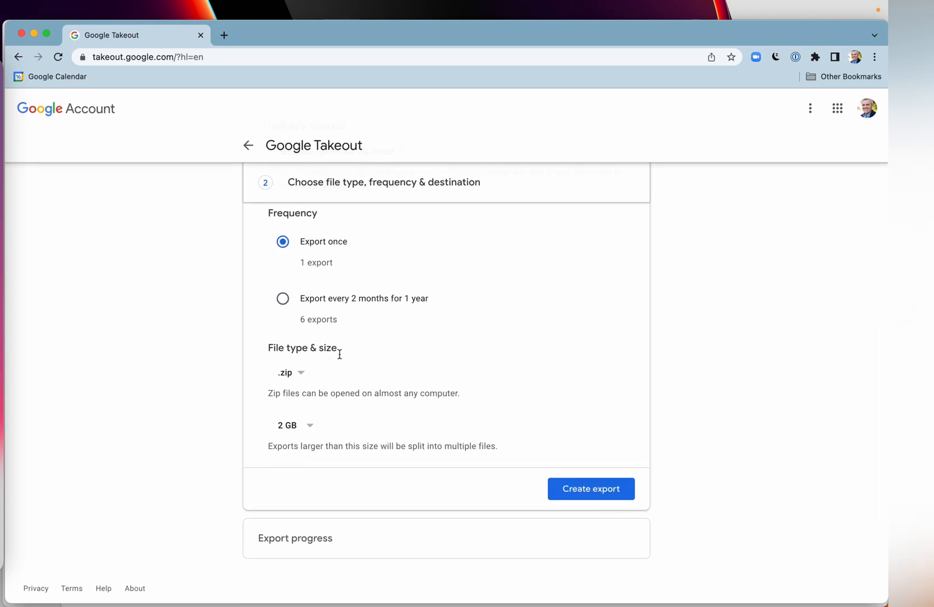
pyautogui.moveTo(326, 368)
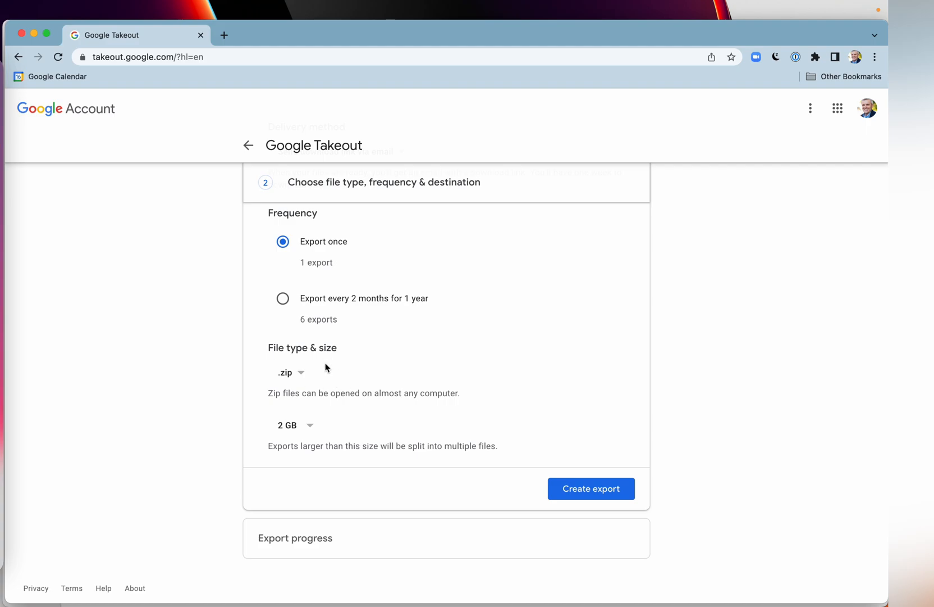
pyautogui.moveTo(453, 390)
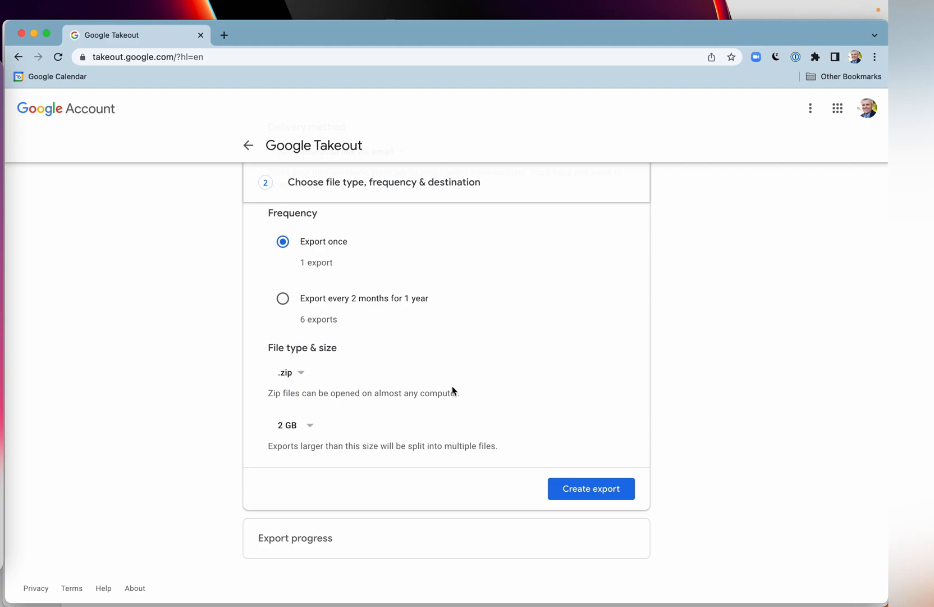
pyautogui.click(591, 489)
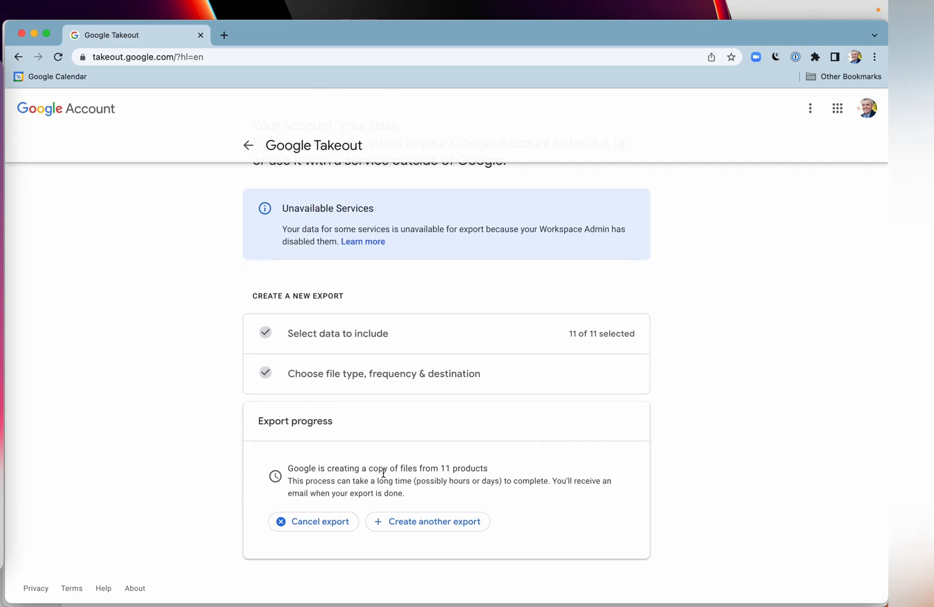
pyautogui.moveTo(657, 501)
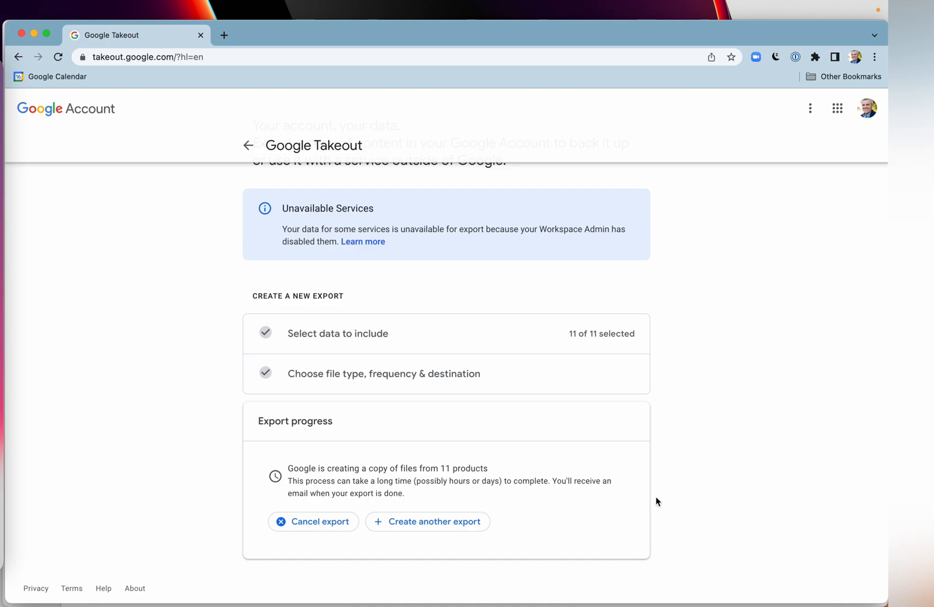
pyautogui.moveTo(494, 495)
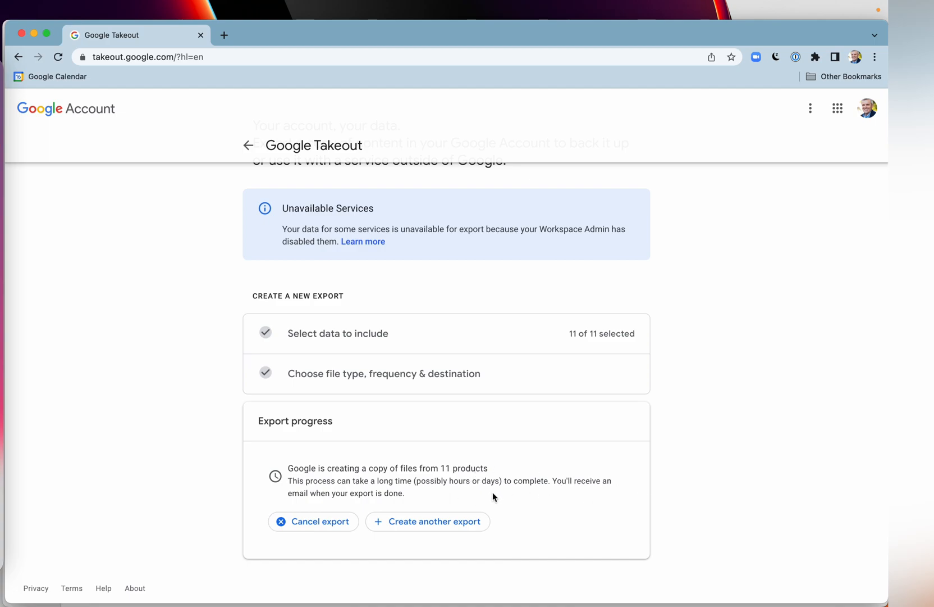
pyautogui.moveTo(543, 500)
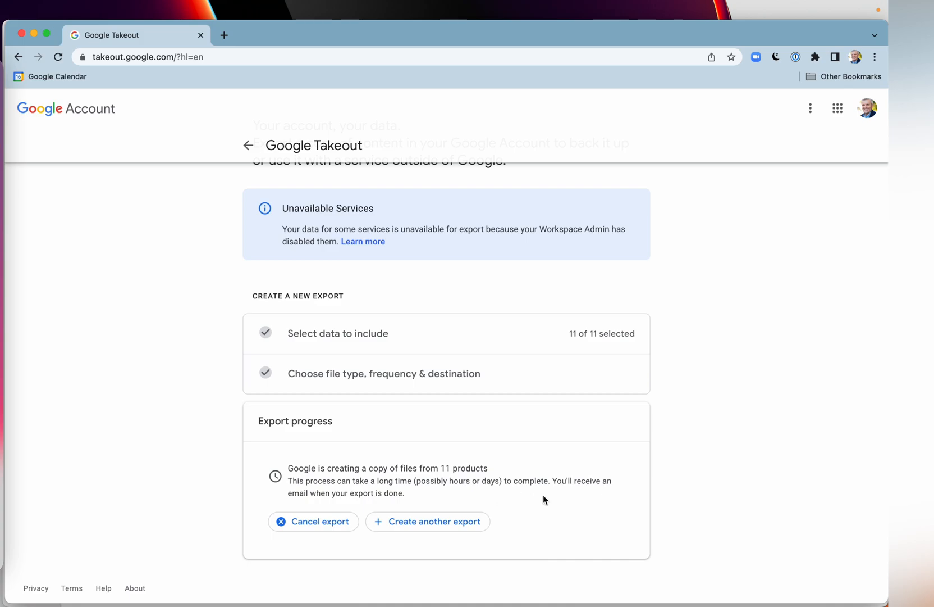
pyautogui.moveTo(598, 499)
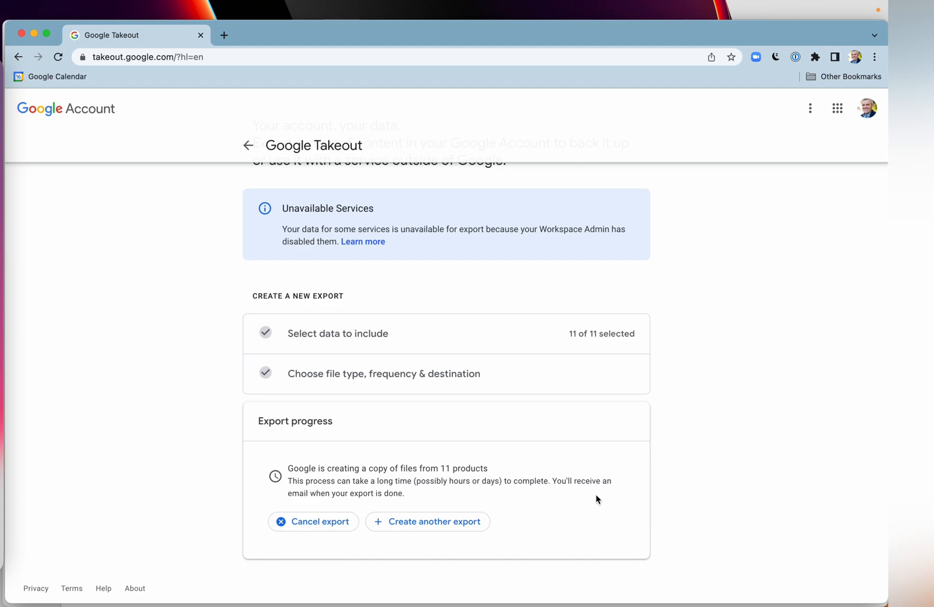
pyautogui.scroll(3)
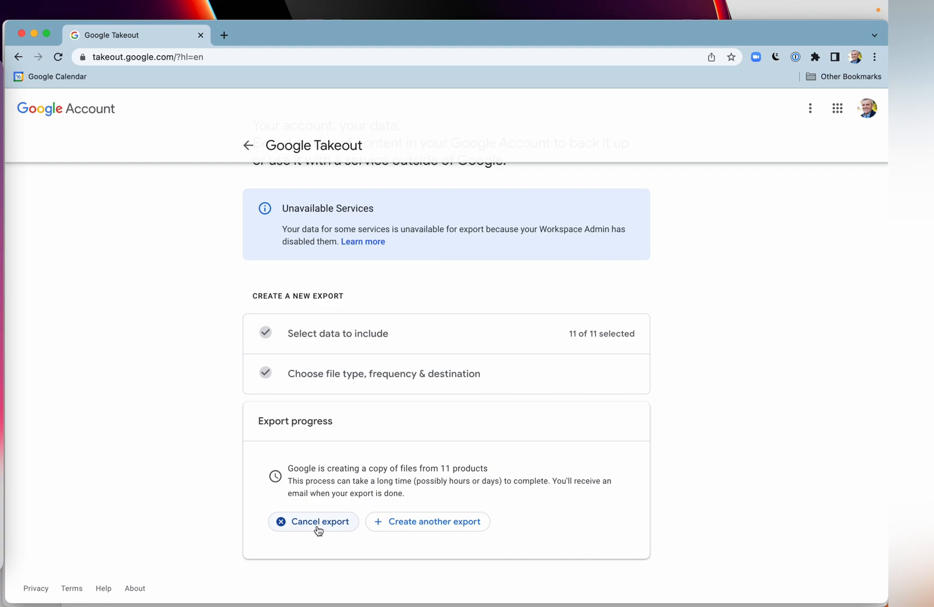
pyautogui.moveTo(438, 524)
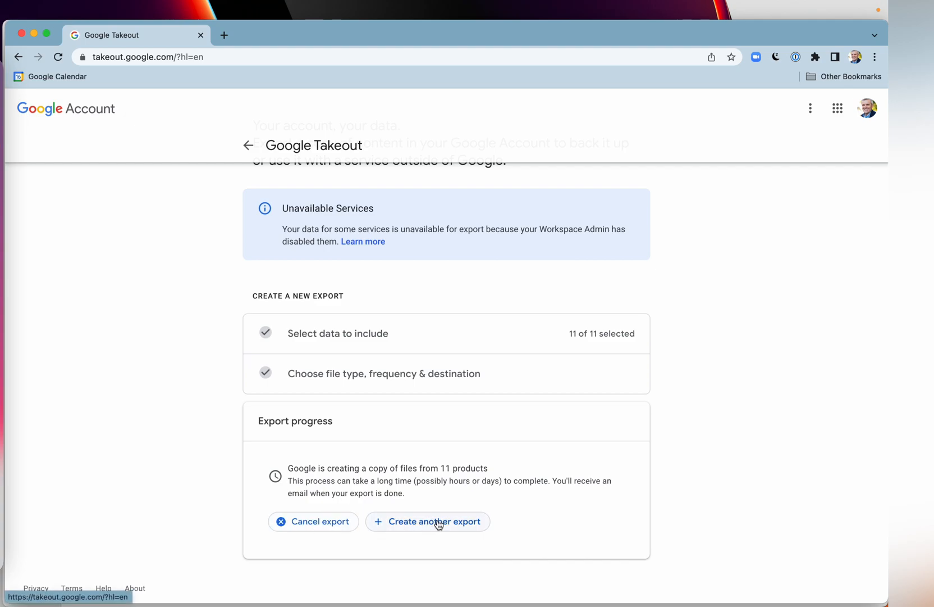
pyautogui.scroll(3)
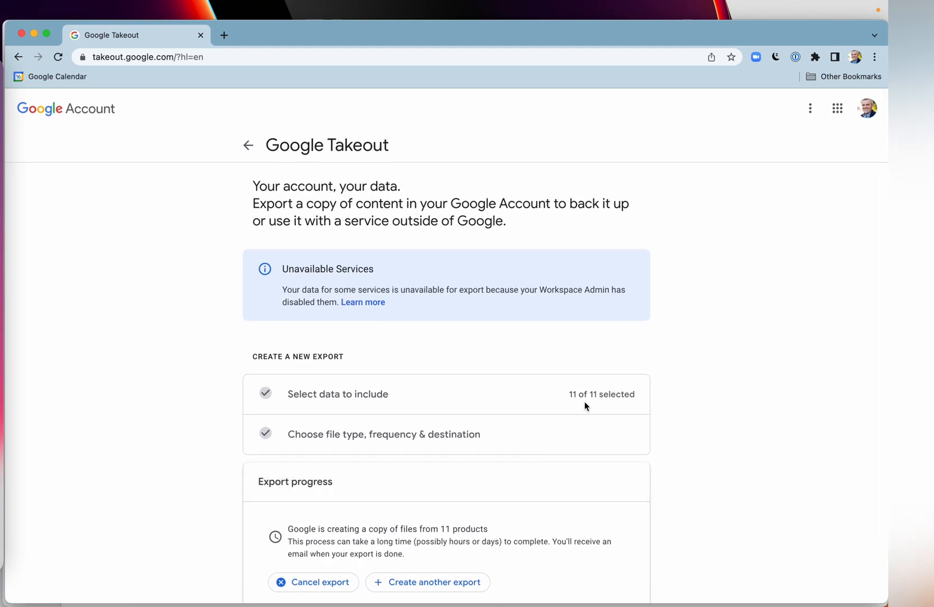
pyautogui.click(248, 144)
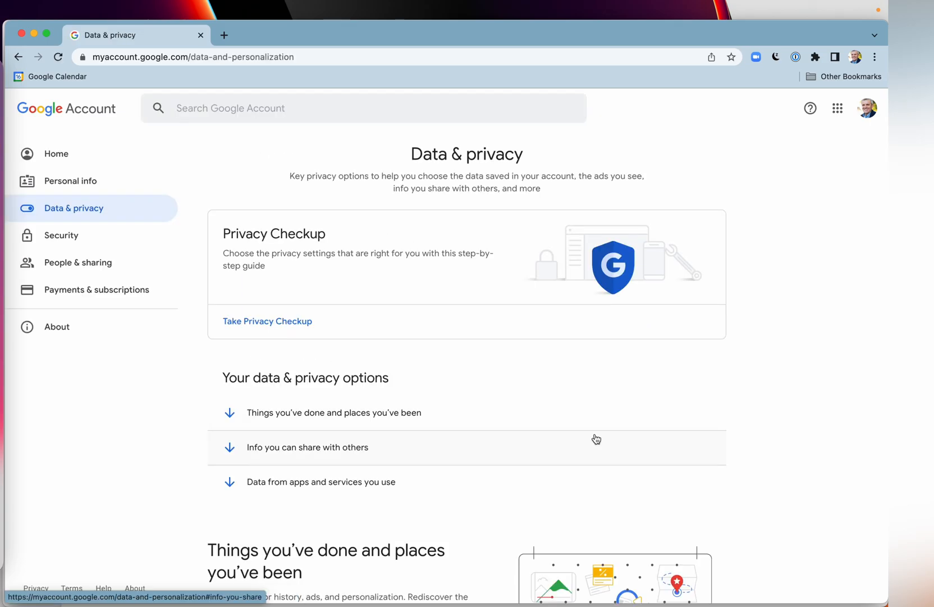
# Step: Scroll through the Data & privacy sections after returning from Google Takeout
pyautogui.scroll(-3)
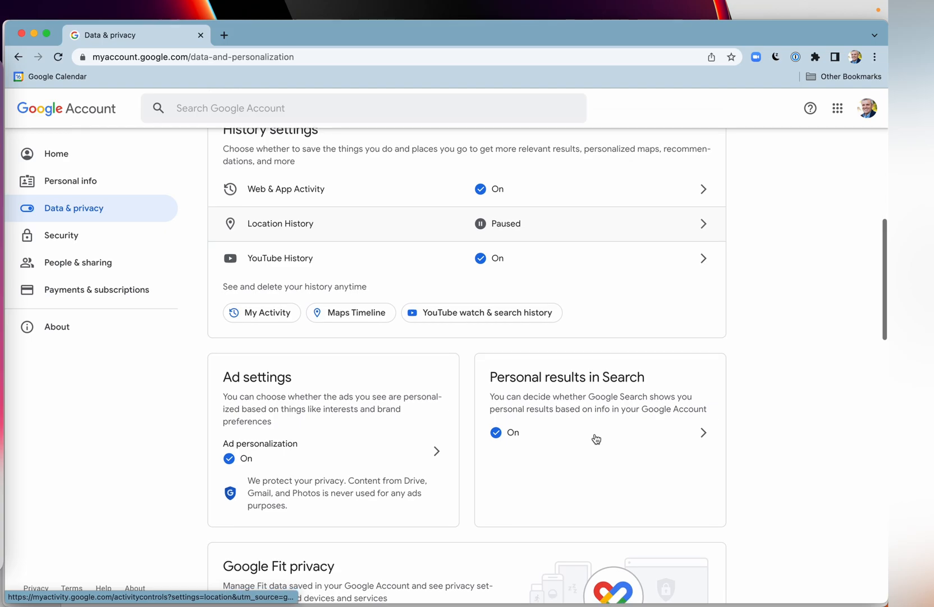
pyautogui.scroll(-3)
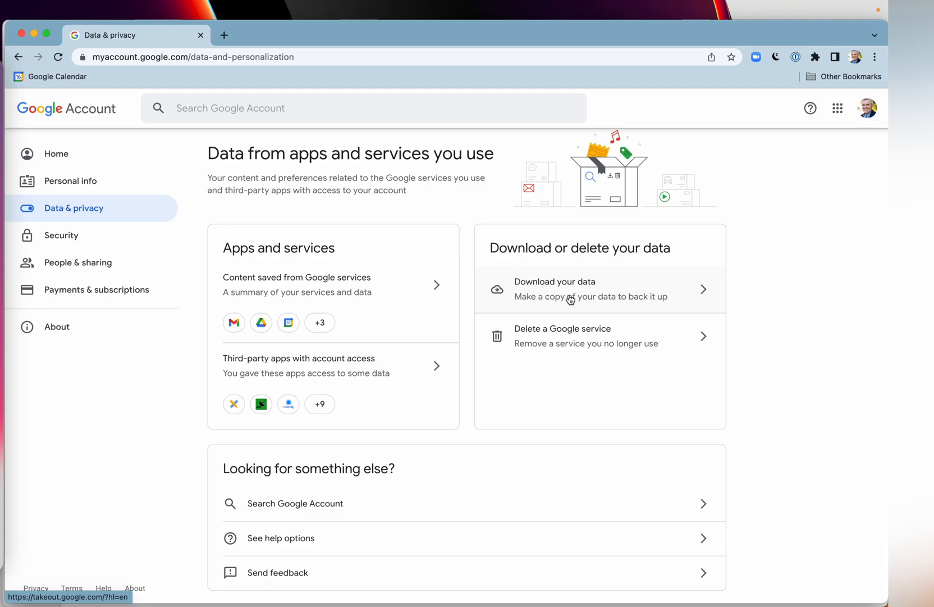
pyautogui.moveTo(803, 312)
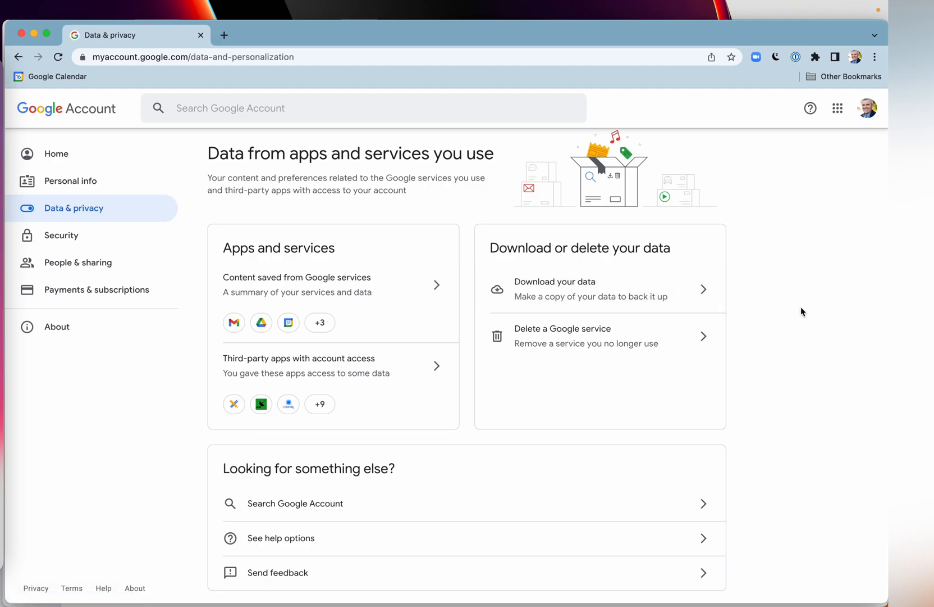
pyautogui.moveTo(92, 116)
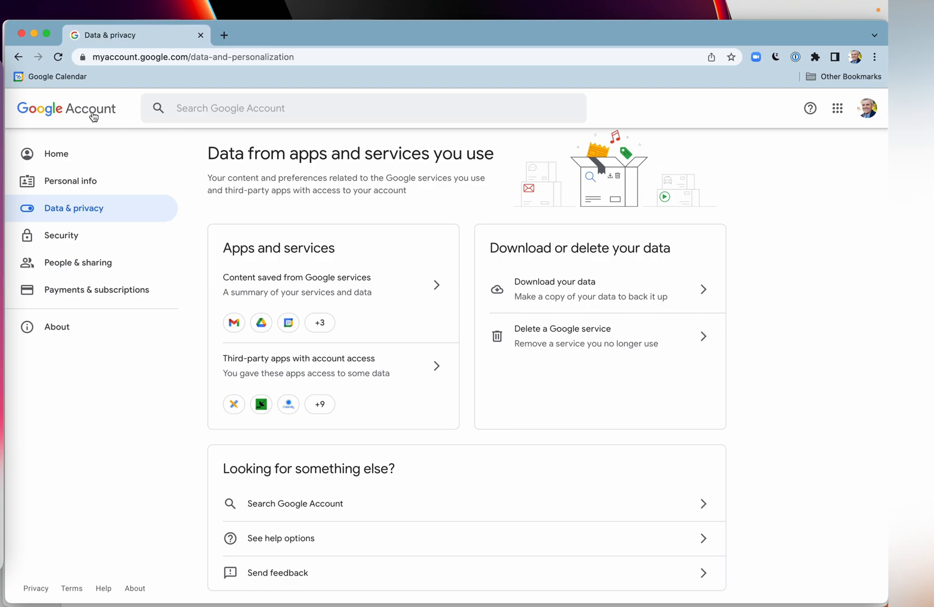
pyautogui.moveTo(121, 253)
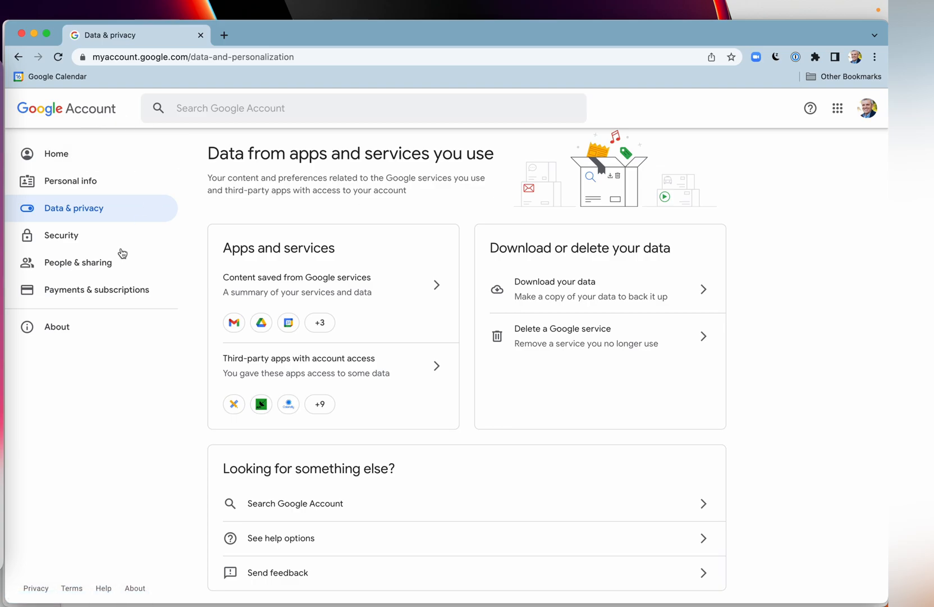
pyautogui.moveTo(811, 109)
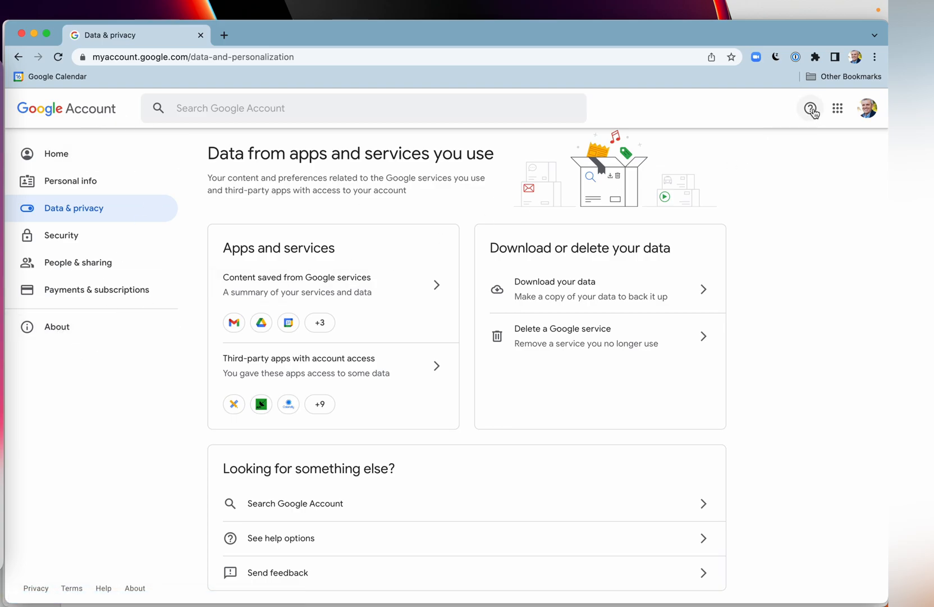
pyautogui.moveTo(811, 108)
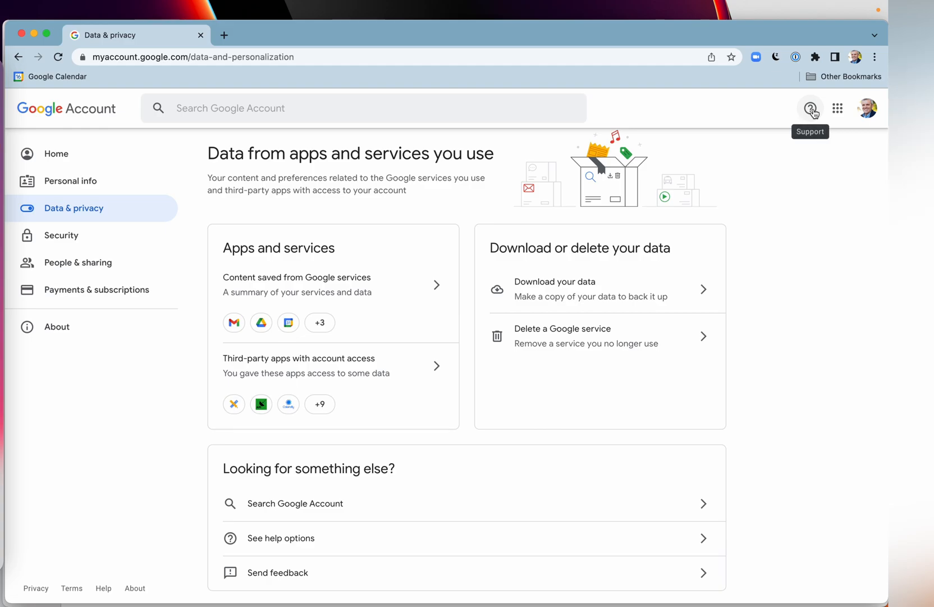
pyautogui.moveTo(560, 57)
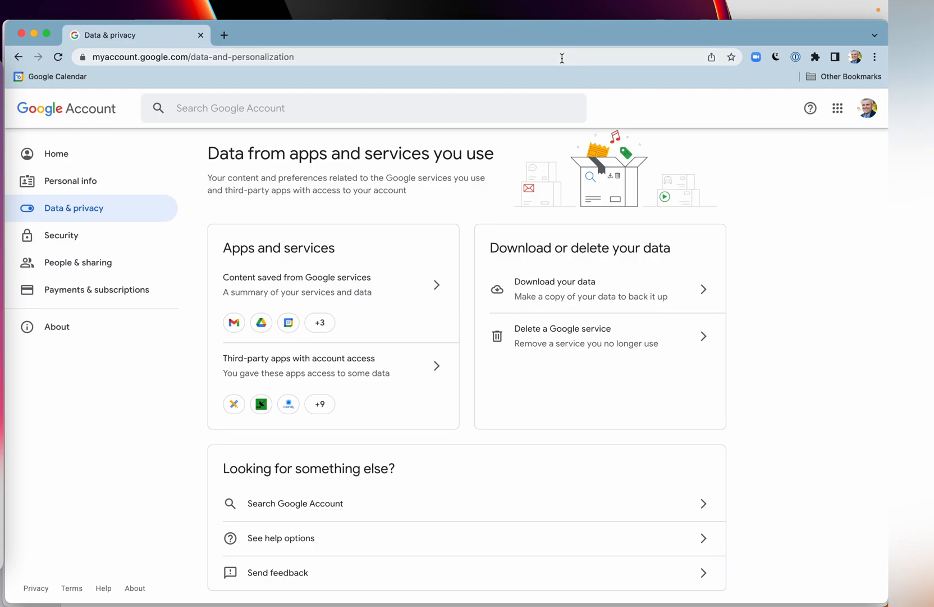
pyautogui.moveTo(782, 334)
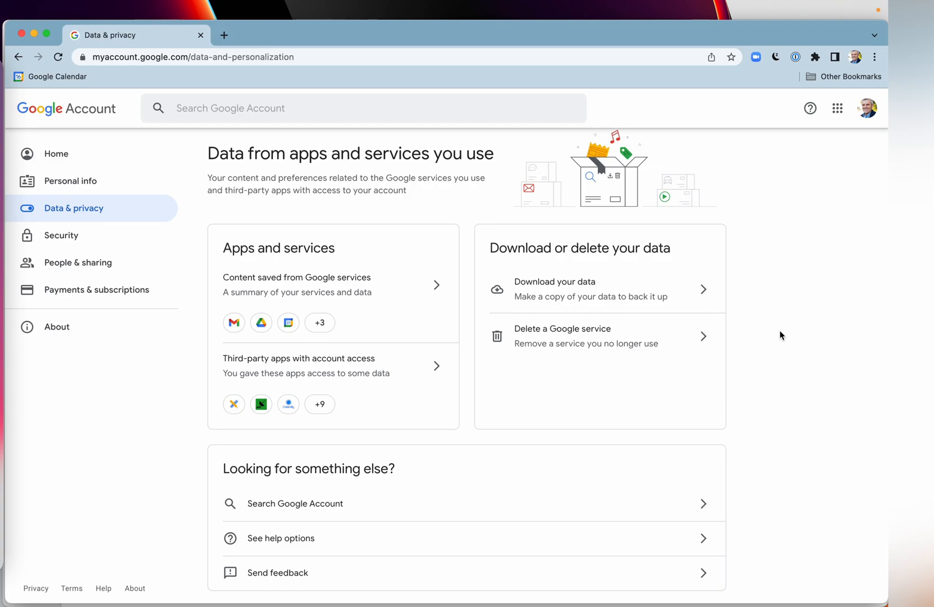
pyautogui.scroll(-3)
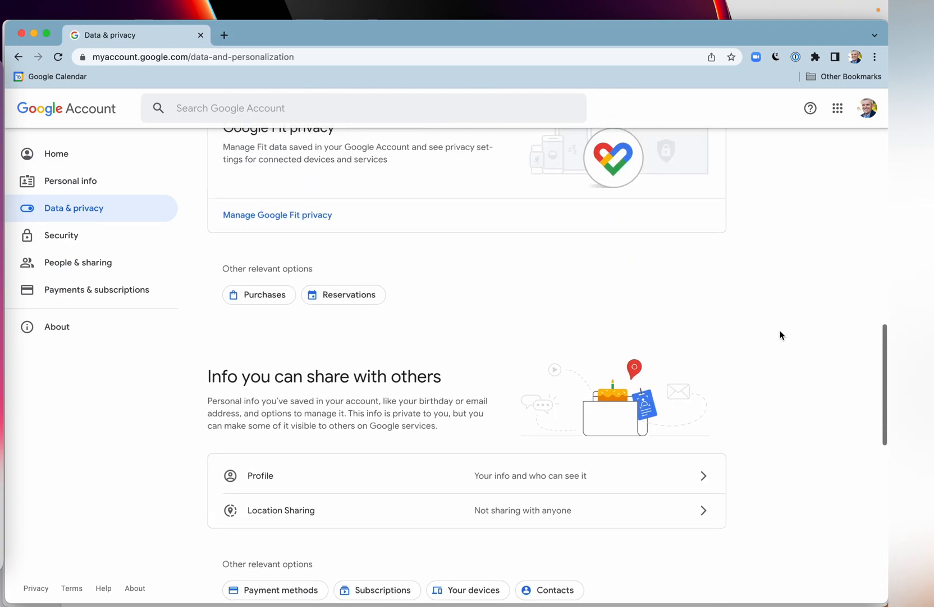
pyautogui.scroll(3)
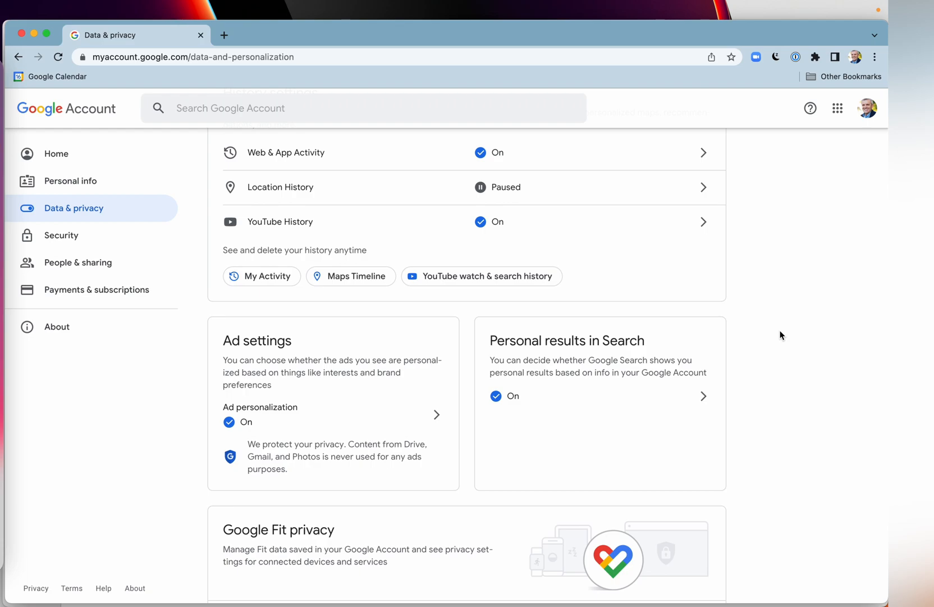
pyautogui.scroll(3)
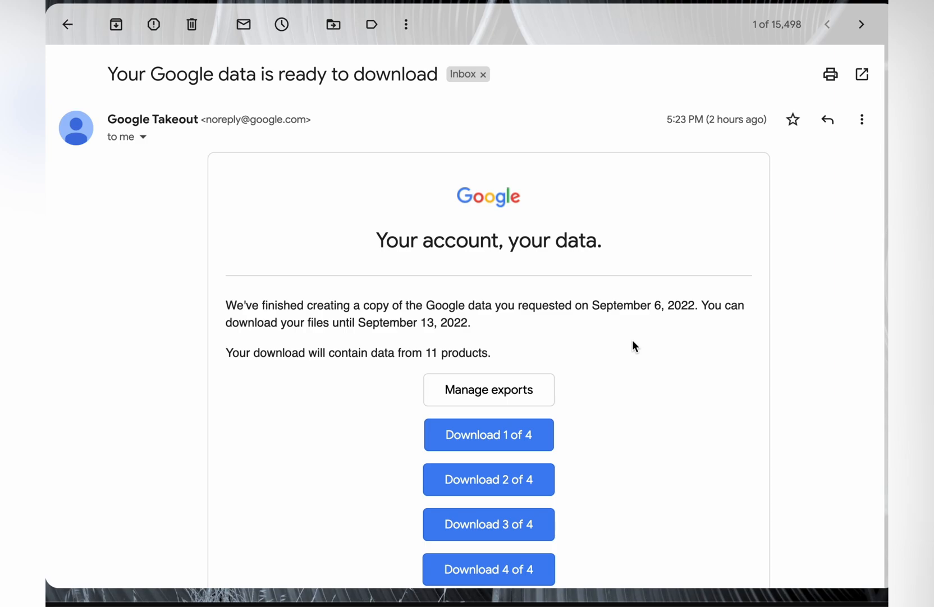
pyautogui.moveTo(188, 82)
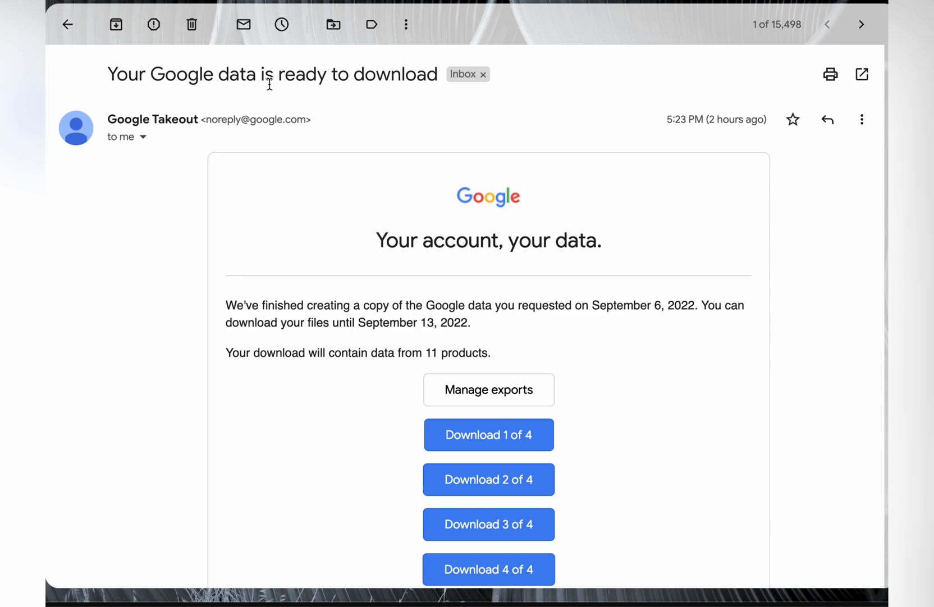
pyautogui.moveTo(210, 126)
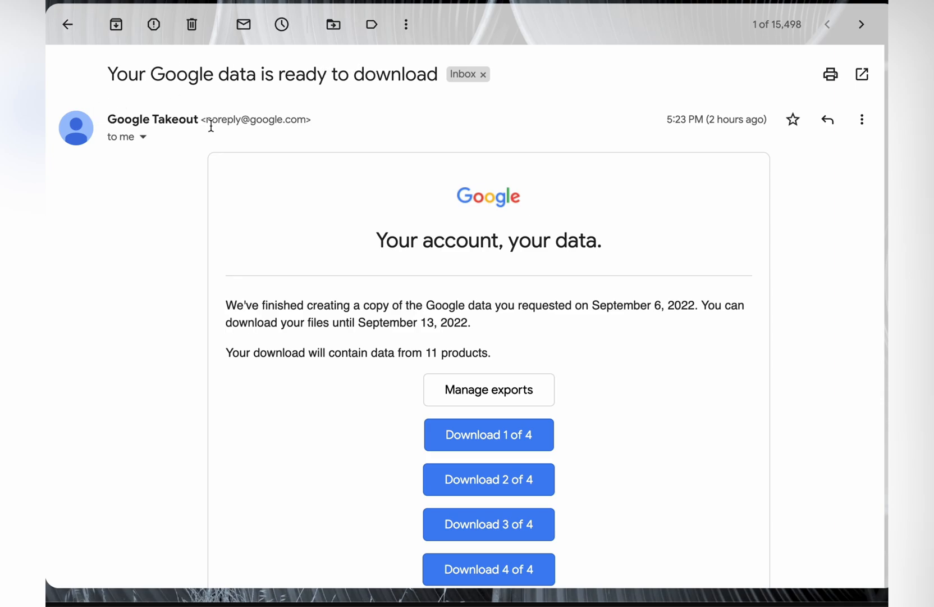